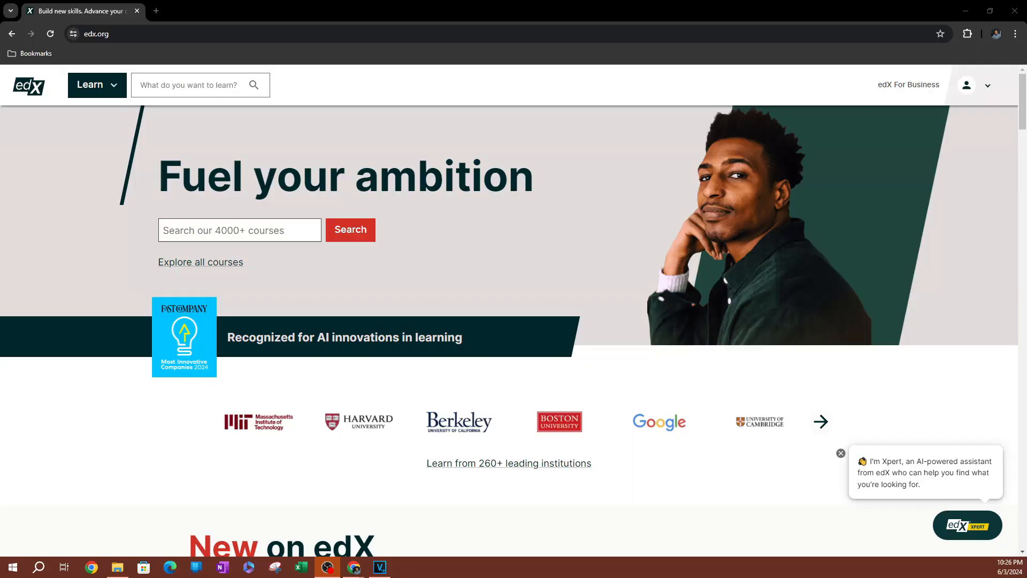
mouse_move(277, 67)
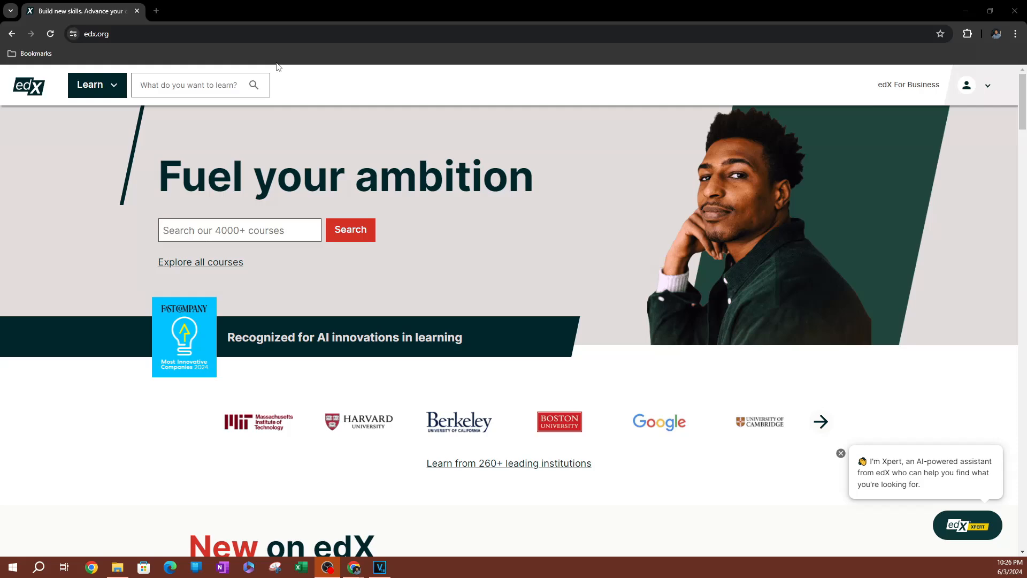
mouse_move(166, 304)
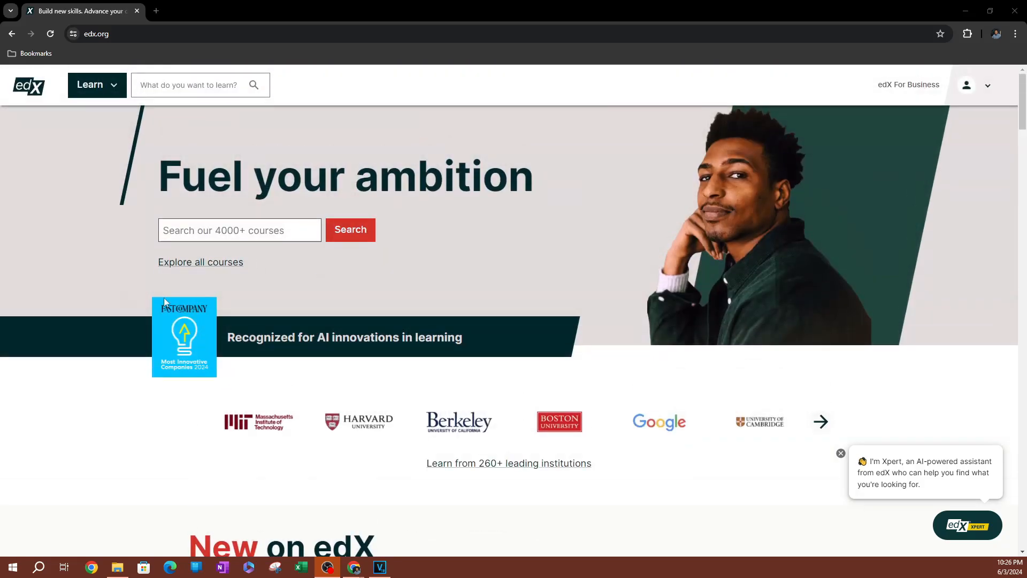
- Browse the edX home page and show the new Leadership & Interpersonal Skills offerings
scroll(down, 3)
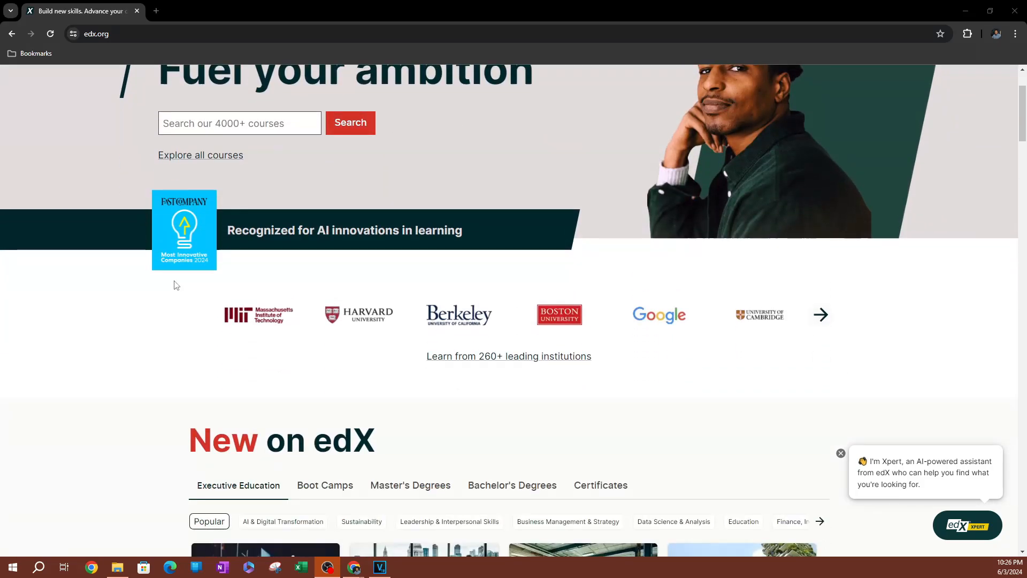
mouse_move(272, 335)
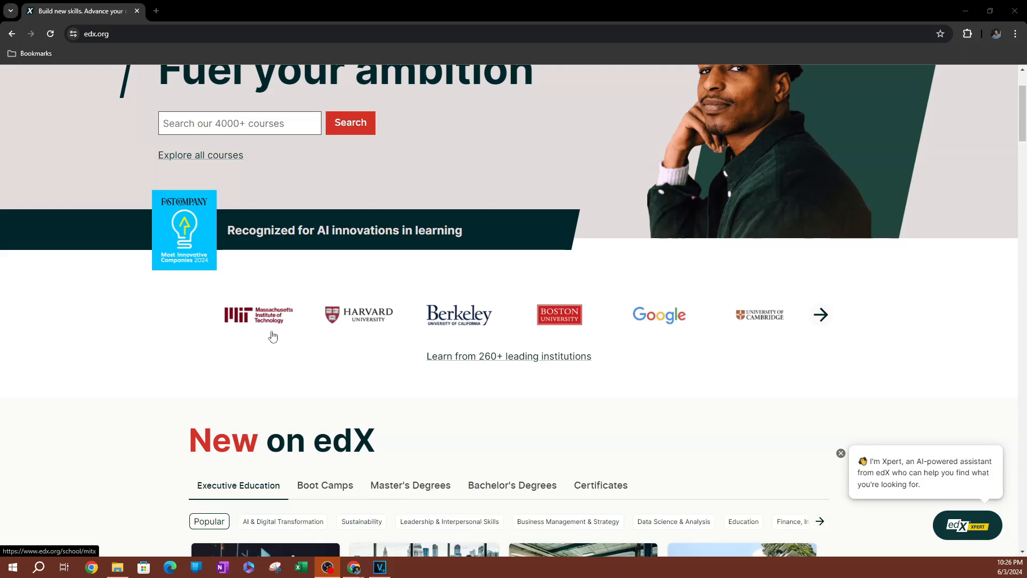
mouse_move(676, 325)
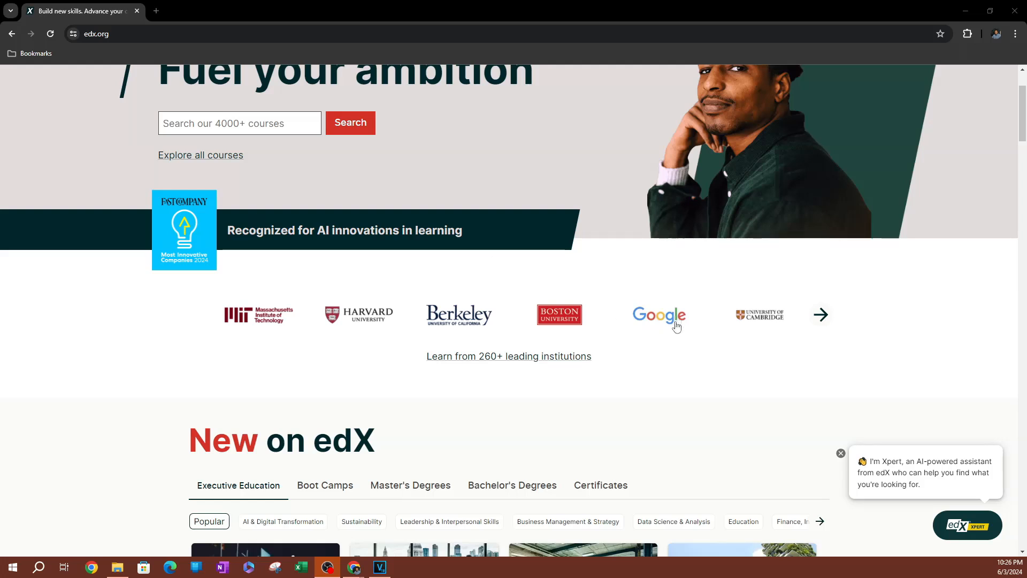
scroll(down, 3)
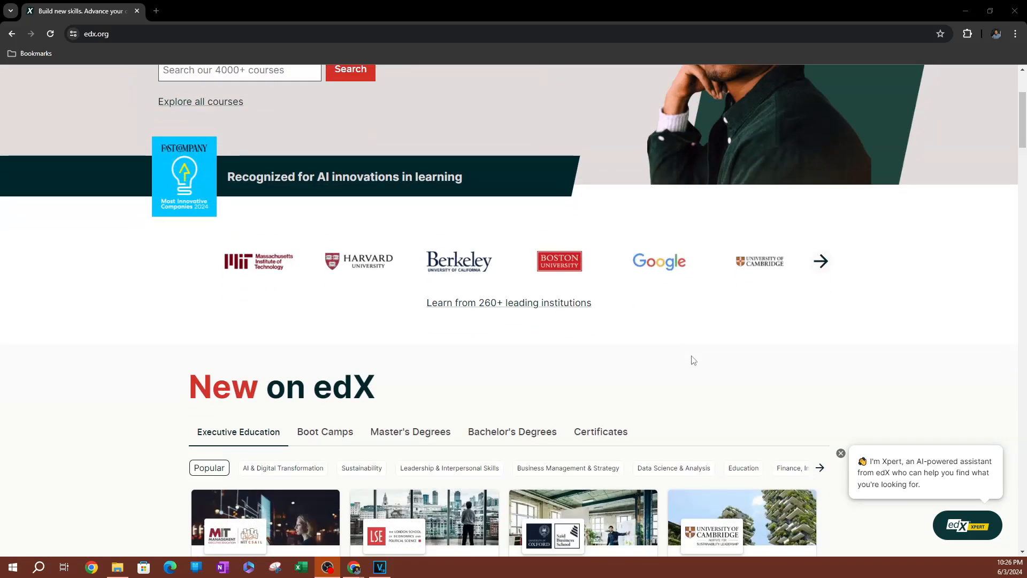
scroll(down, 3)
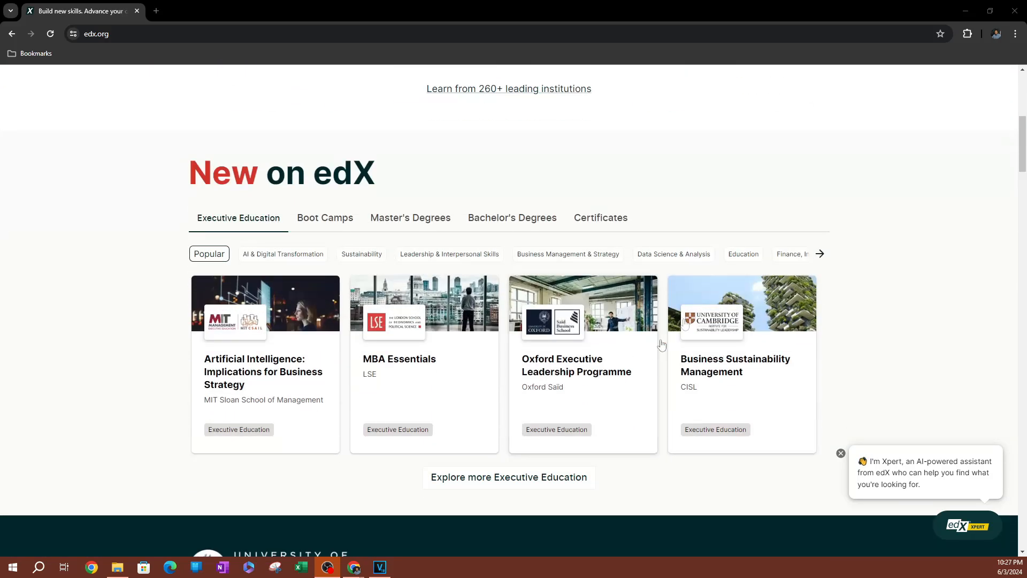
click(449, 254)
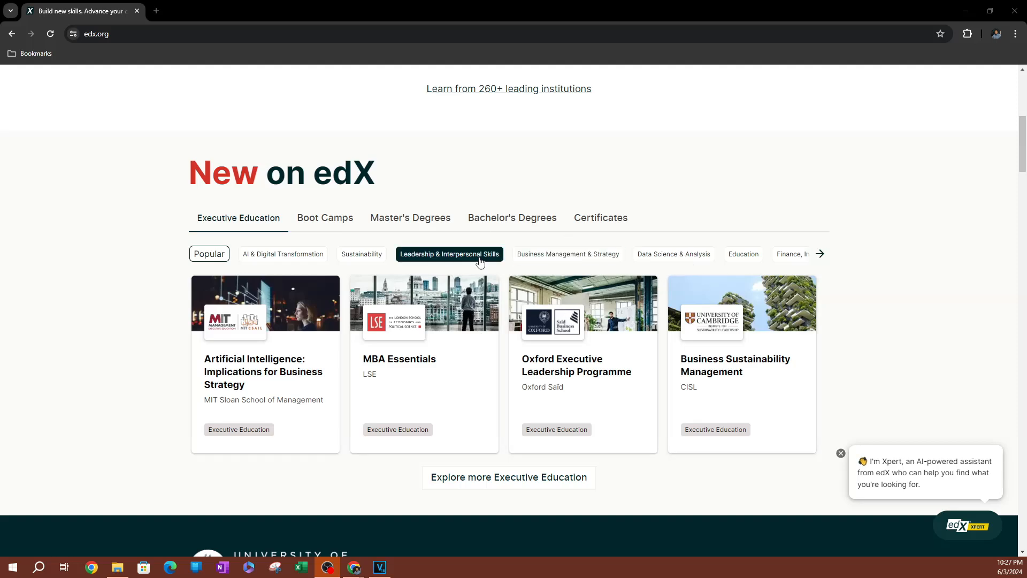
scroll(up, 3)
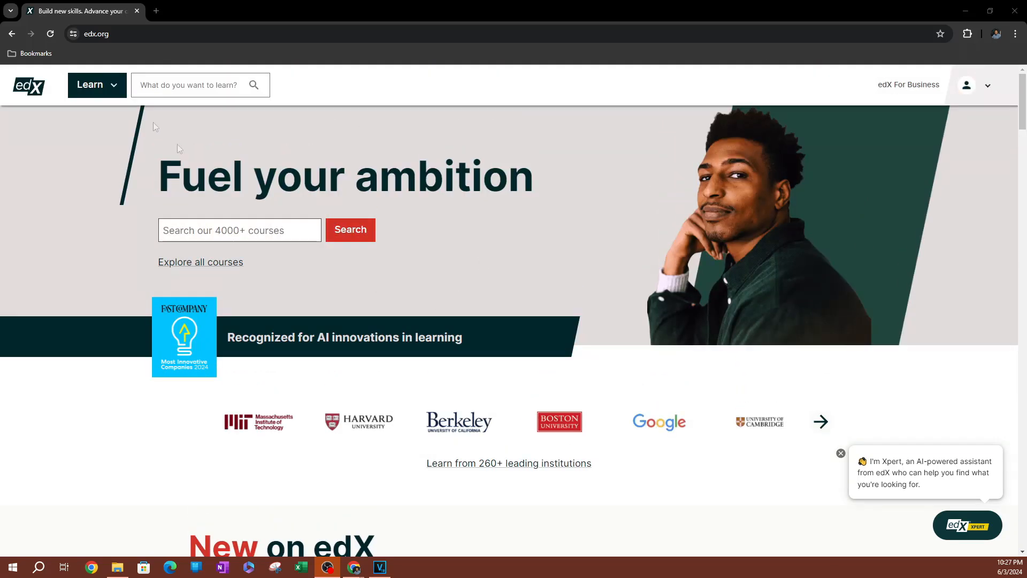
- Show the Data Science topic overview from the Learn menu's By topic list
click(96, 85)
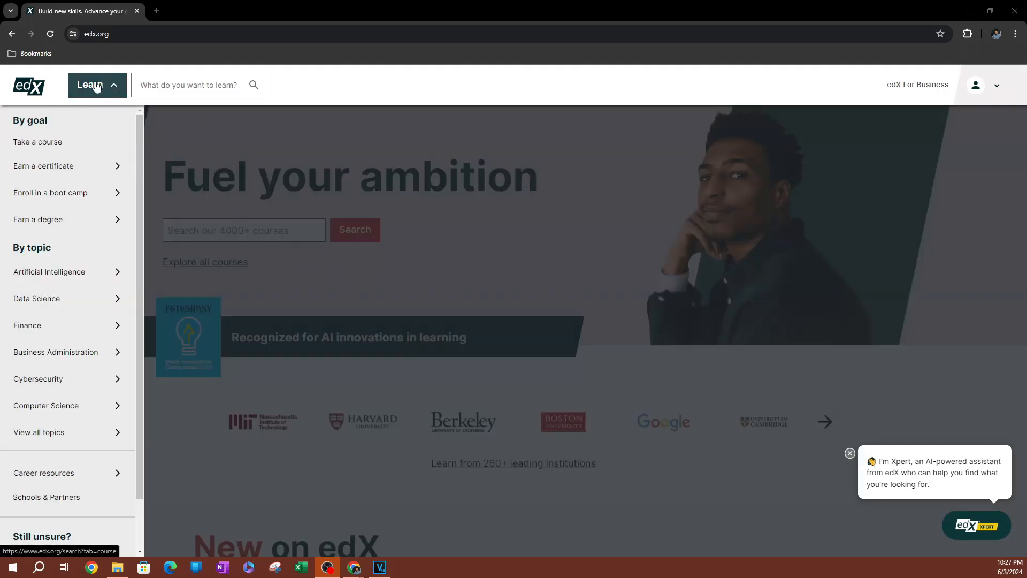
mouse_move(105, 90)
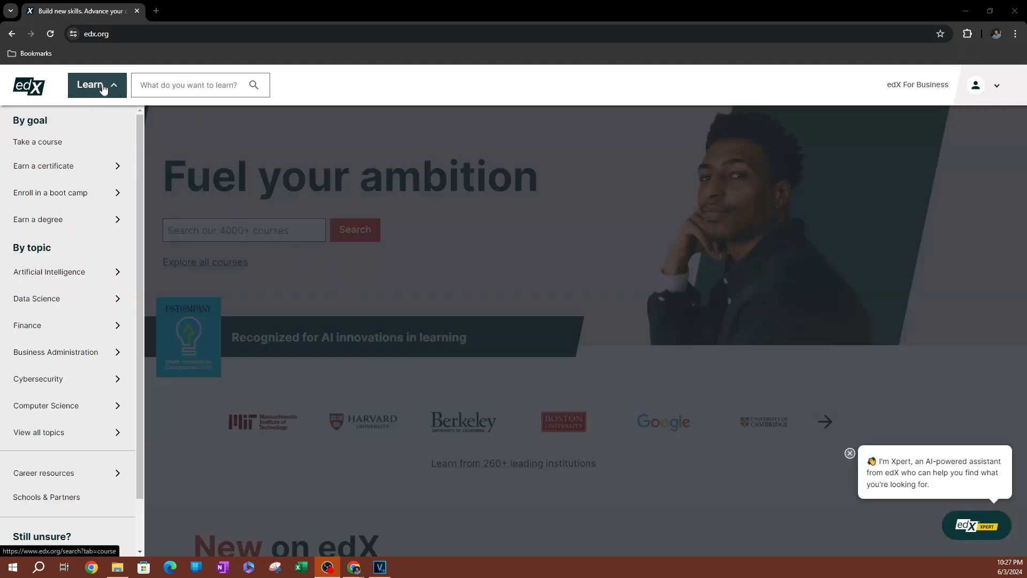
mouse_move(68, 138)
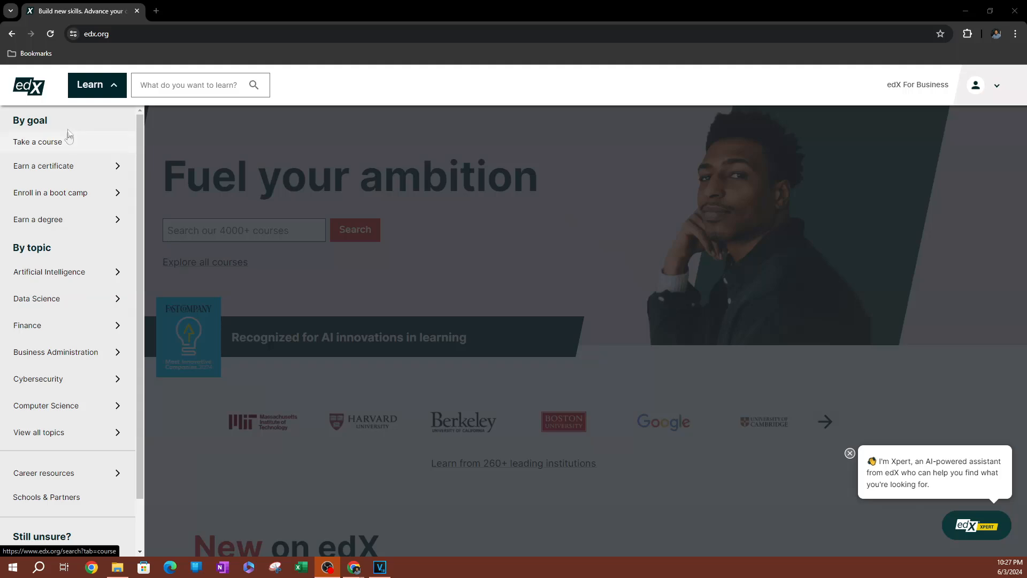
click(38, 219)
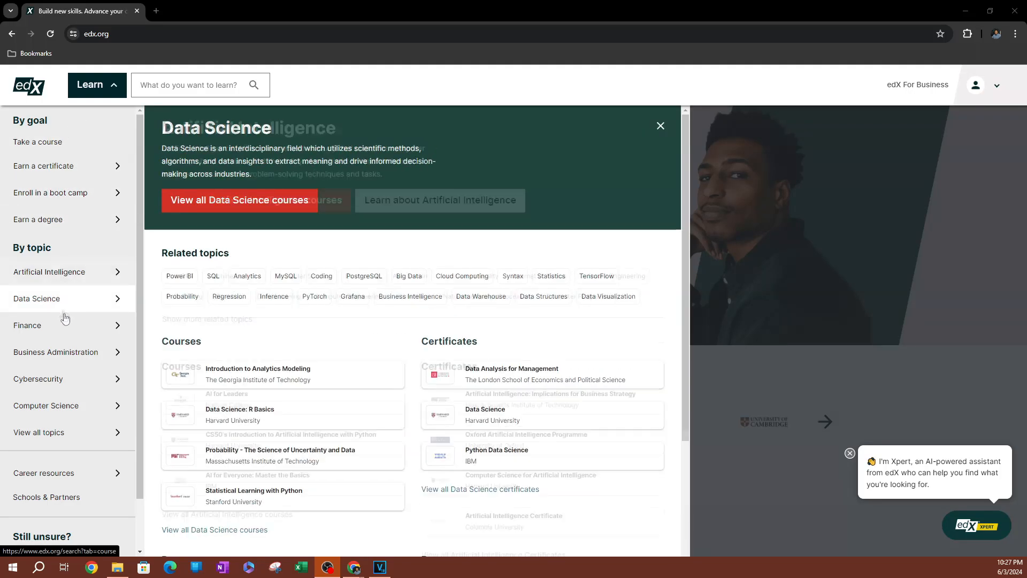
- Show the Finance topic overview and go to the full list of Finance courses
click(27, 325)
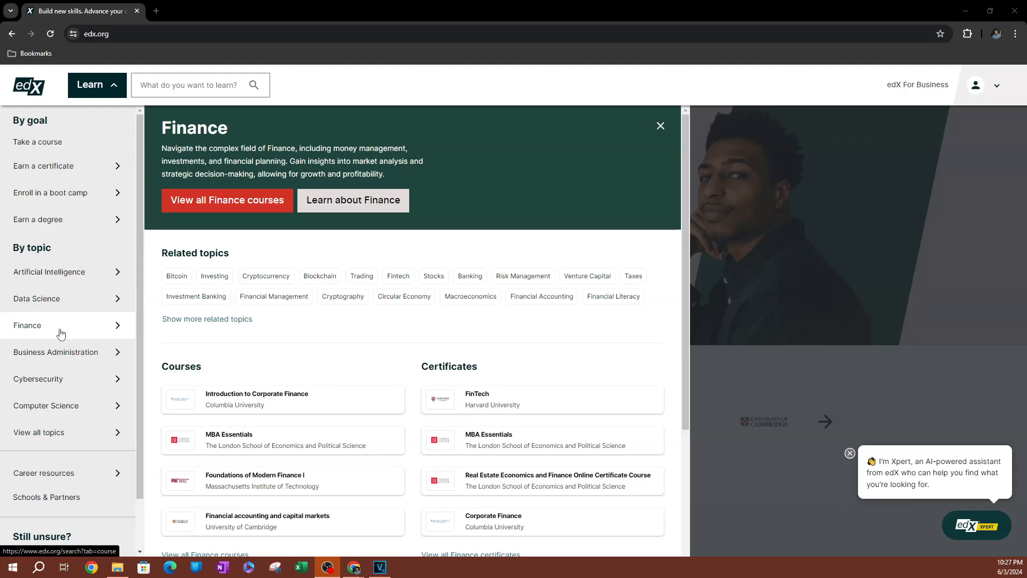
mouse_move(88, 229)
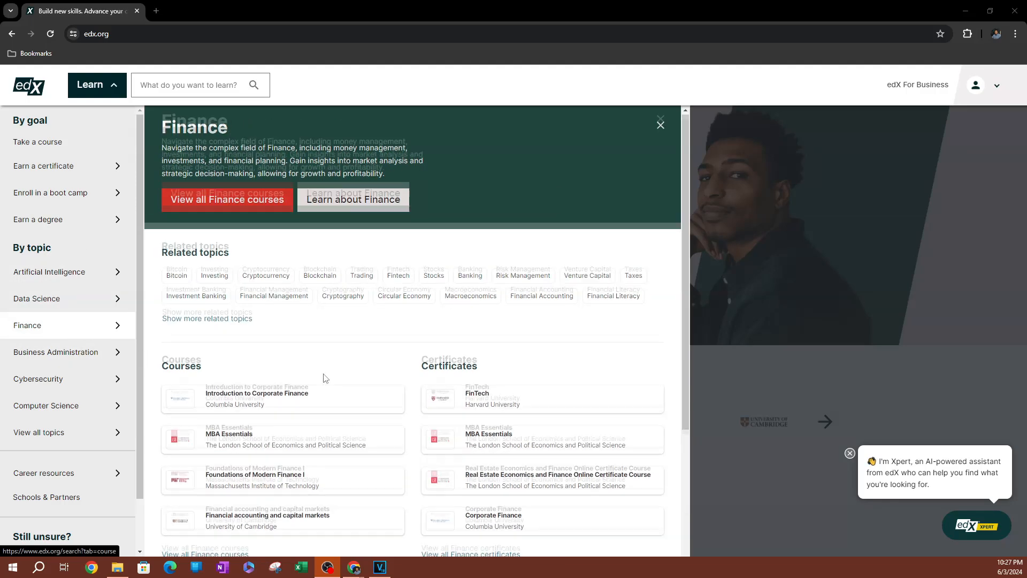
scroll(down, 3)
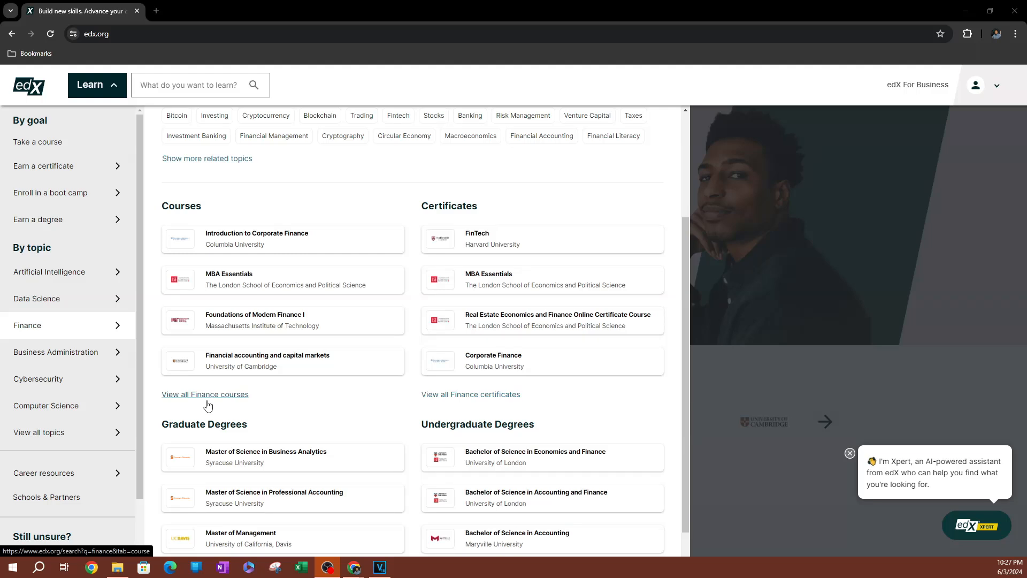
mouse_move(324, 265)
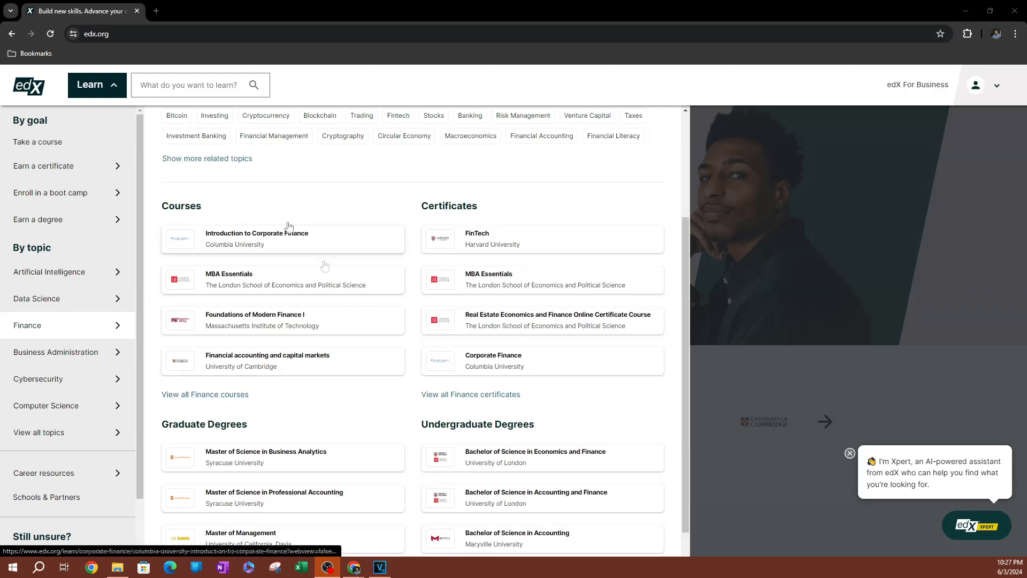
mouse_move(233, 404)
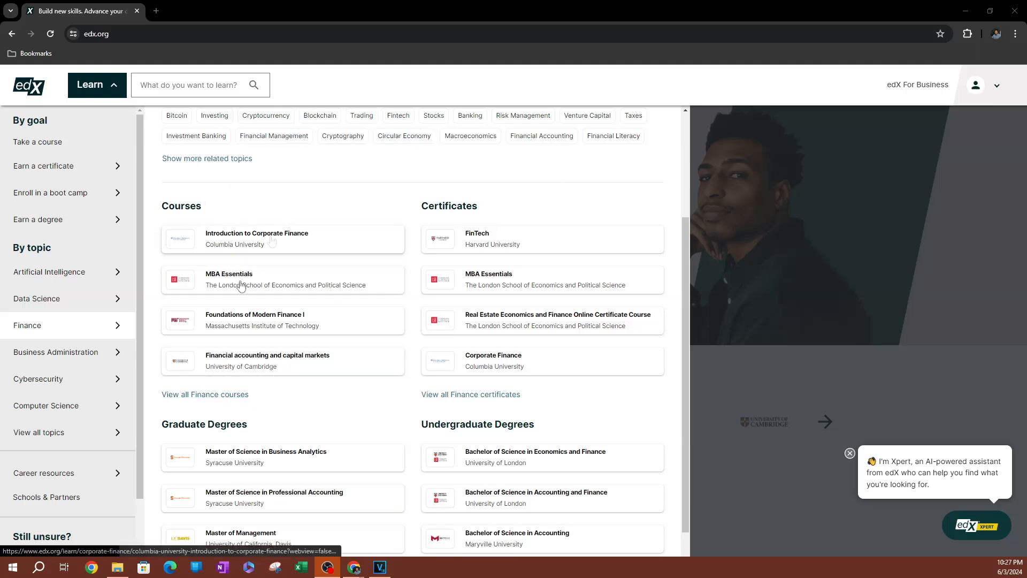
scroll(down, 3)
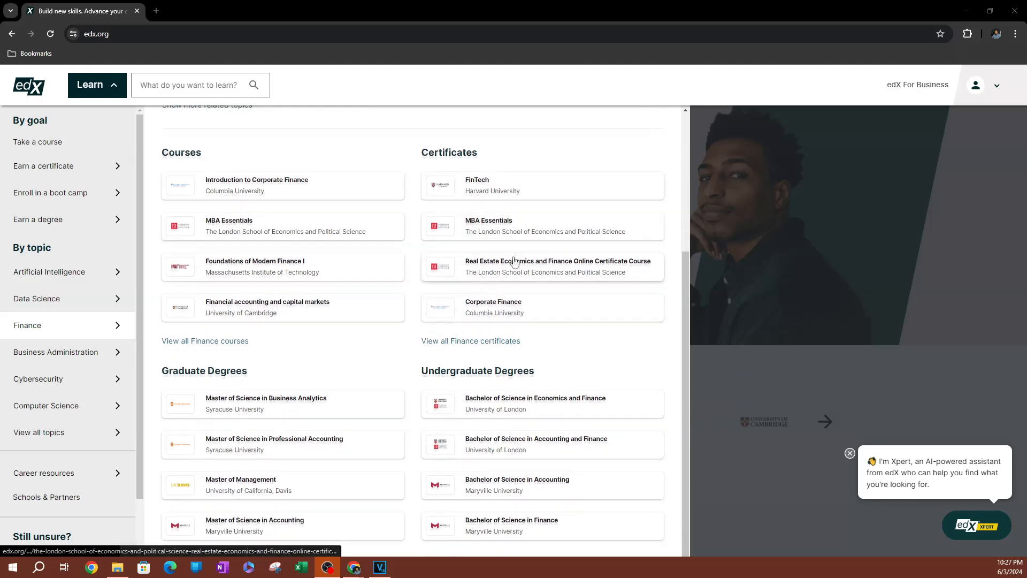
scroll(down, 3)
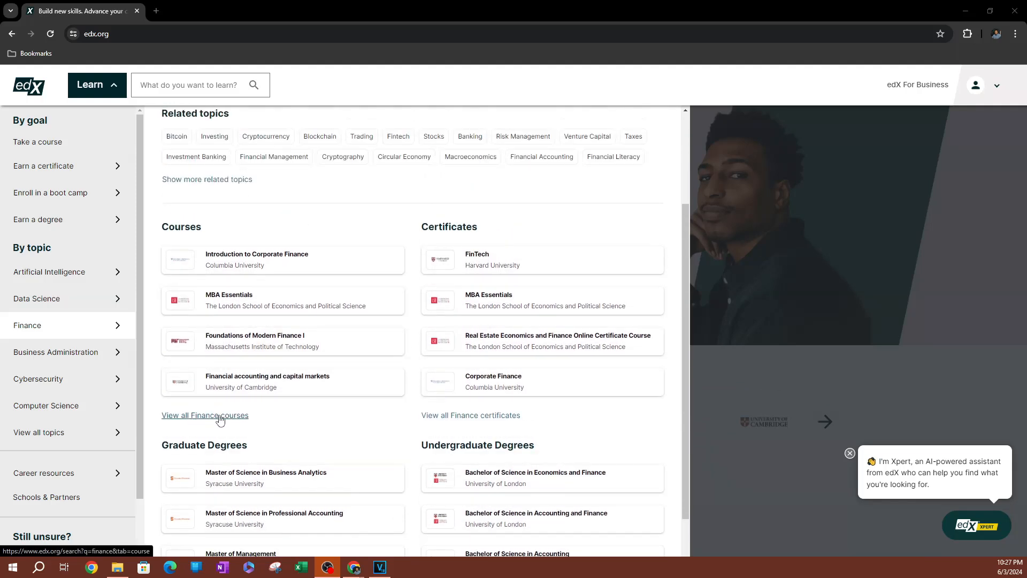
click(206, 415)
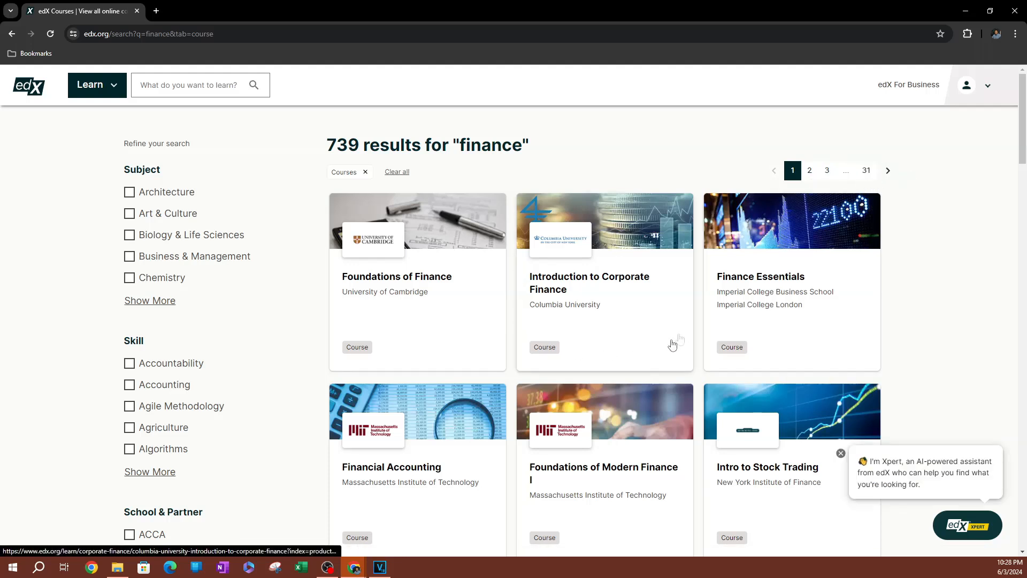
mouse_move(380, 328)
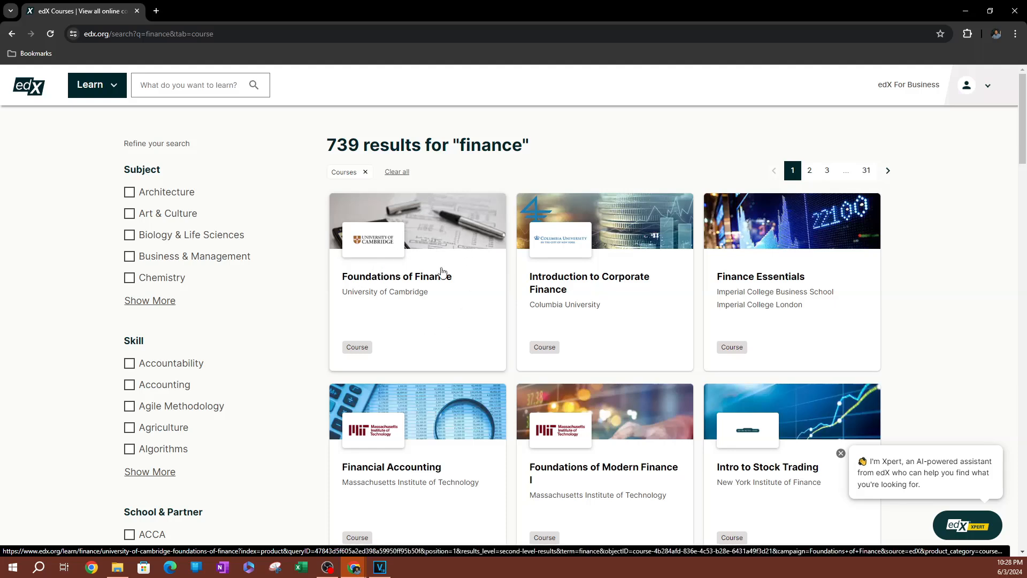
mouse_move(452, 286)
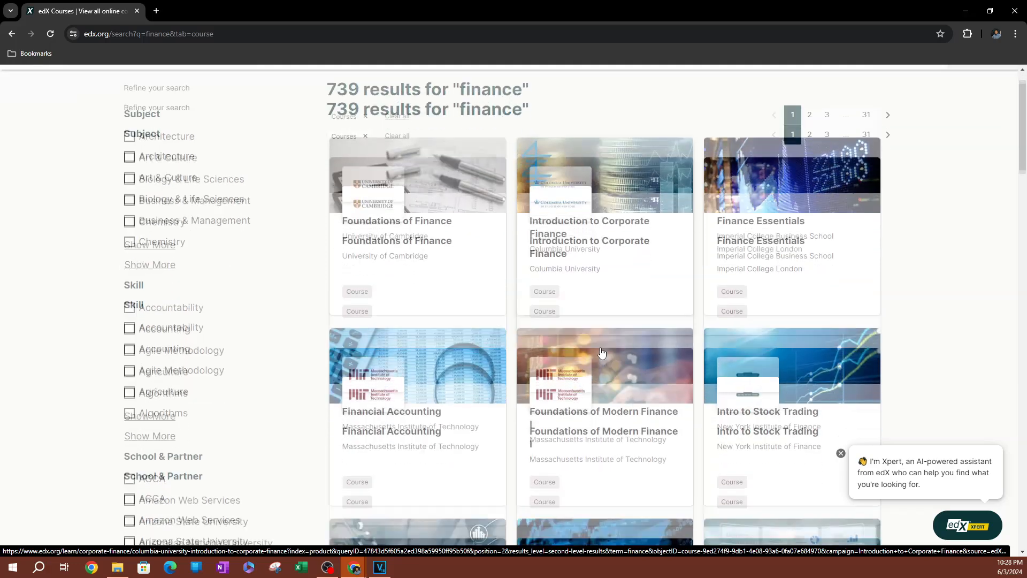
- Choose the Columbia University Free Cash Flow Analysis course from the finance search results
scroll(down, 3)
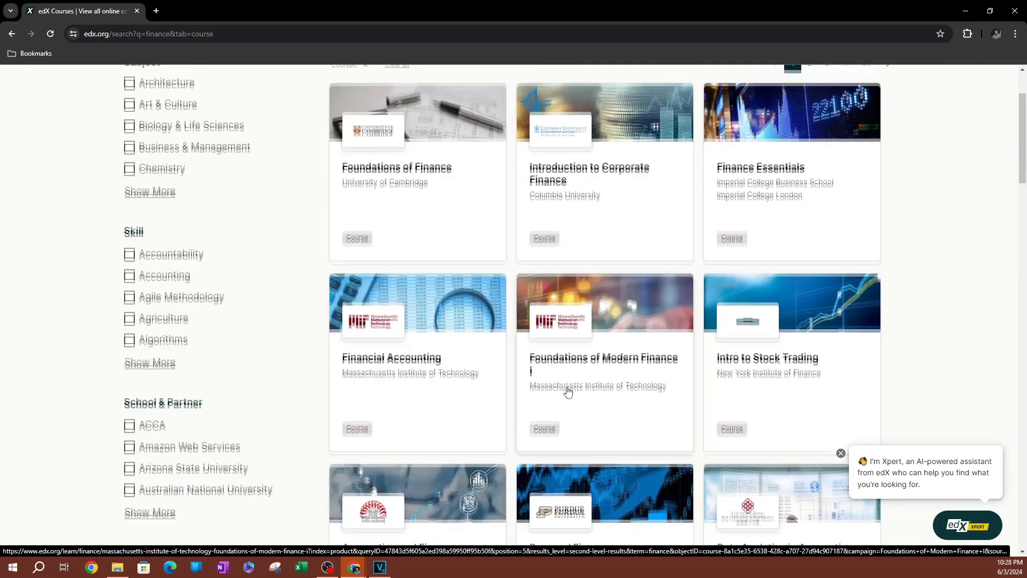
scroll(down, 3)
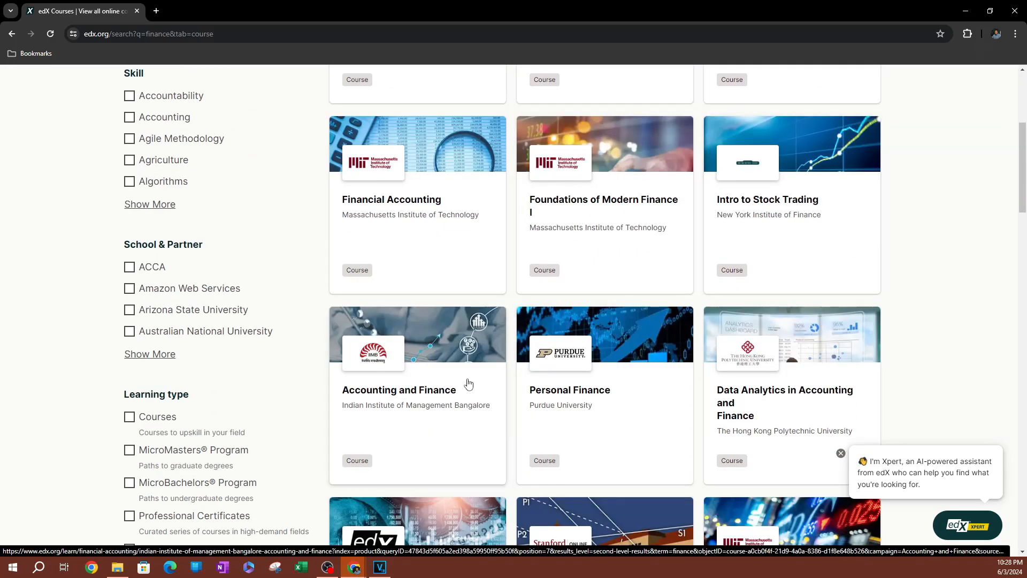
scroll(down, 3)
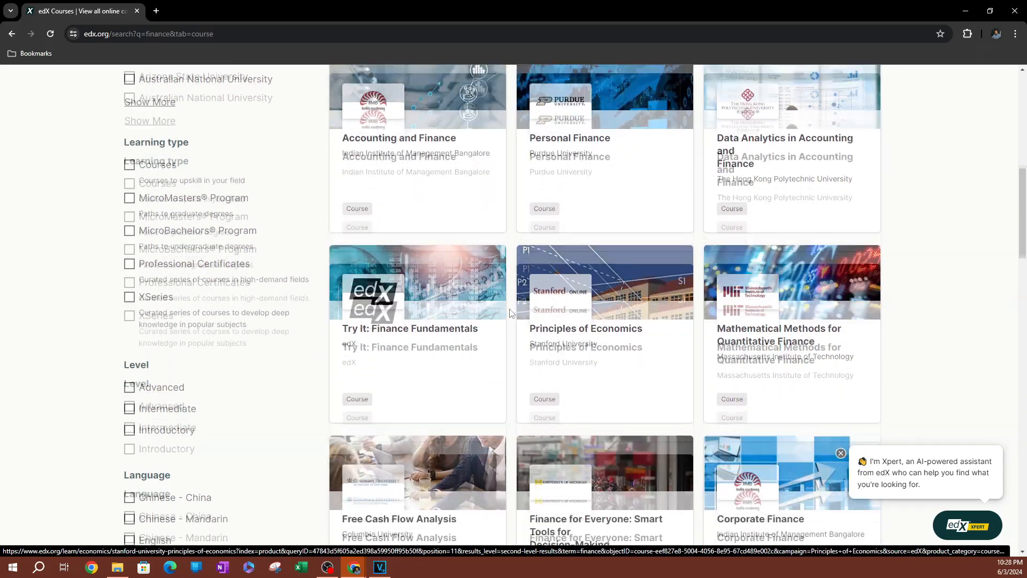
scroll(down, 3)
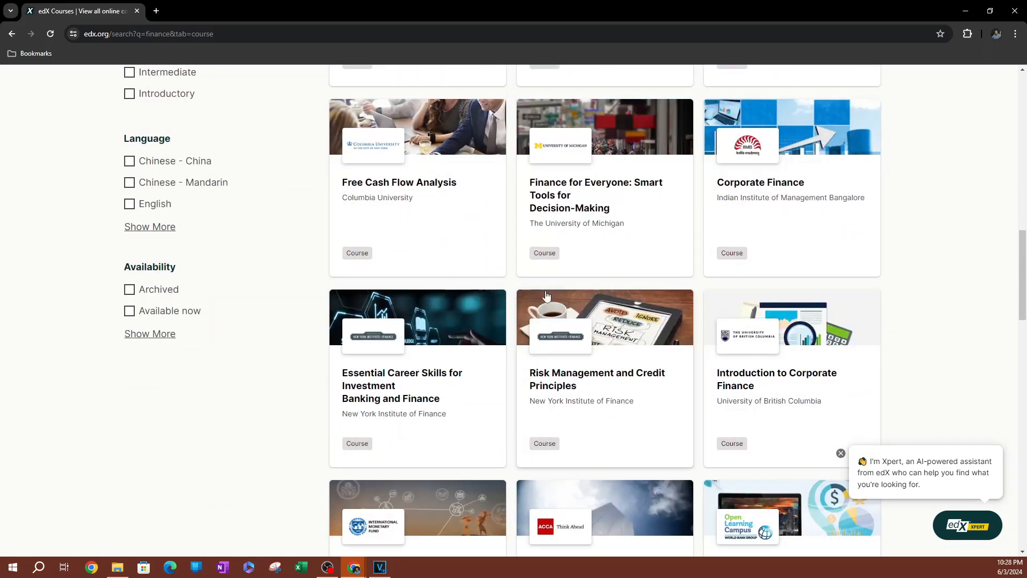
scroll(up, 3)
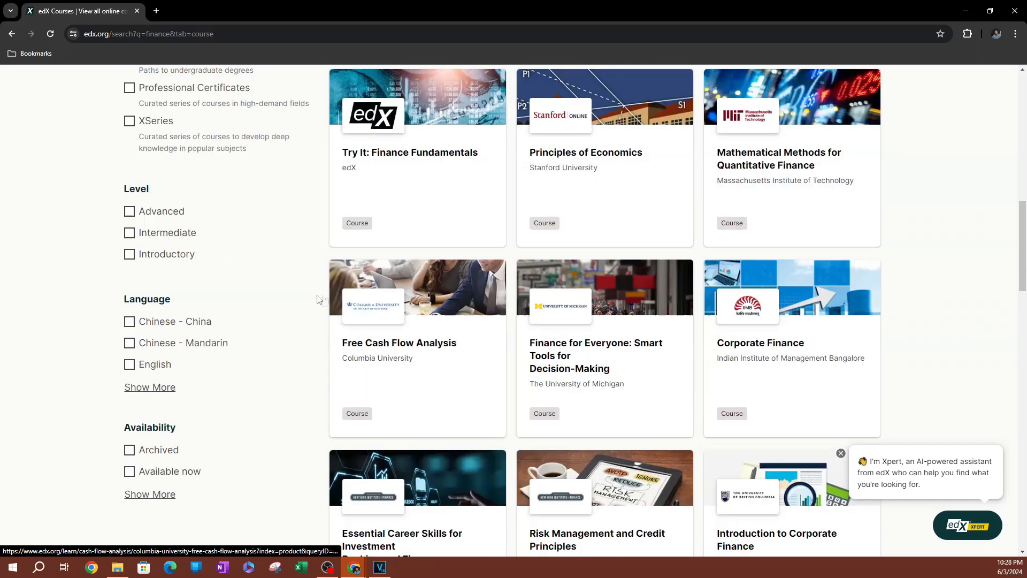
mouse_move(508, 336)
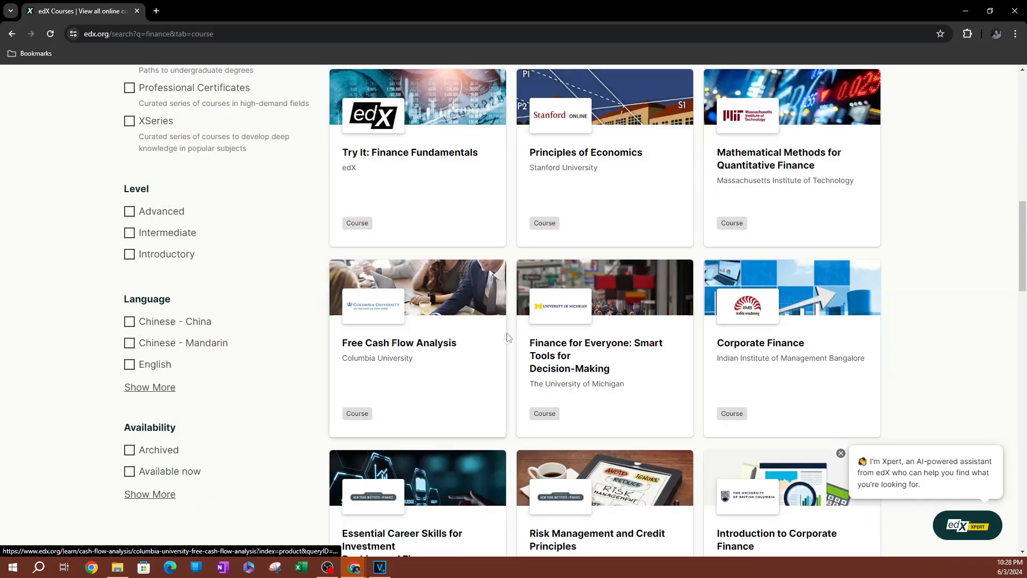
scroll(up, 3)
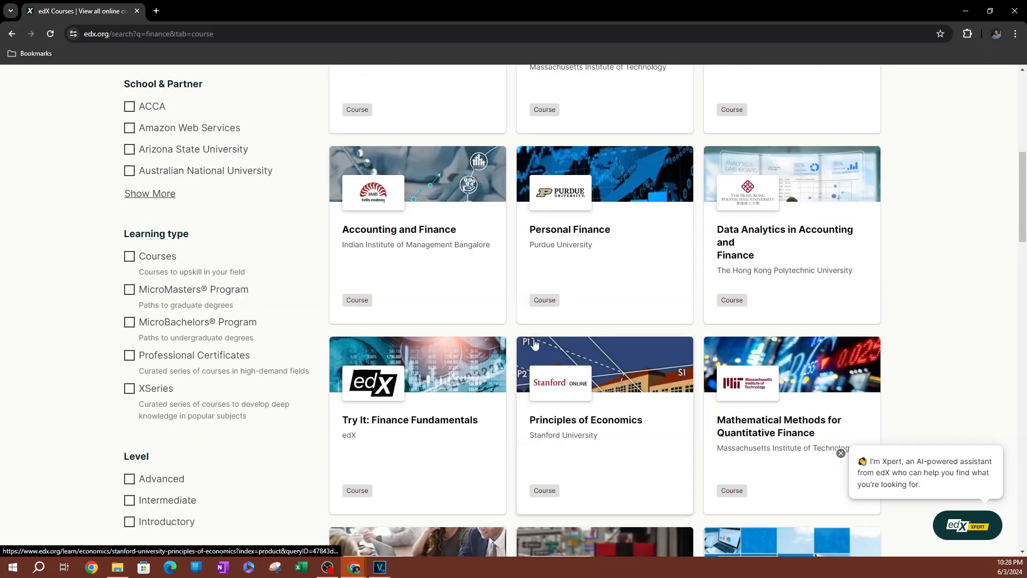
mouse_move(479, 235)
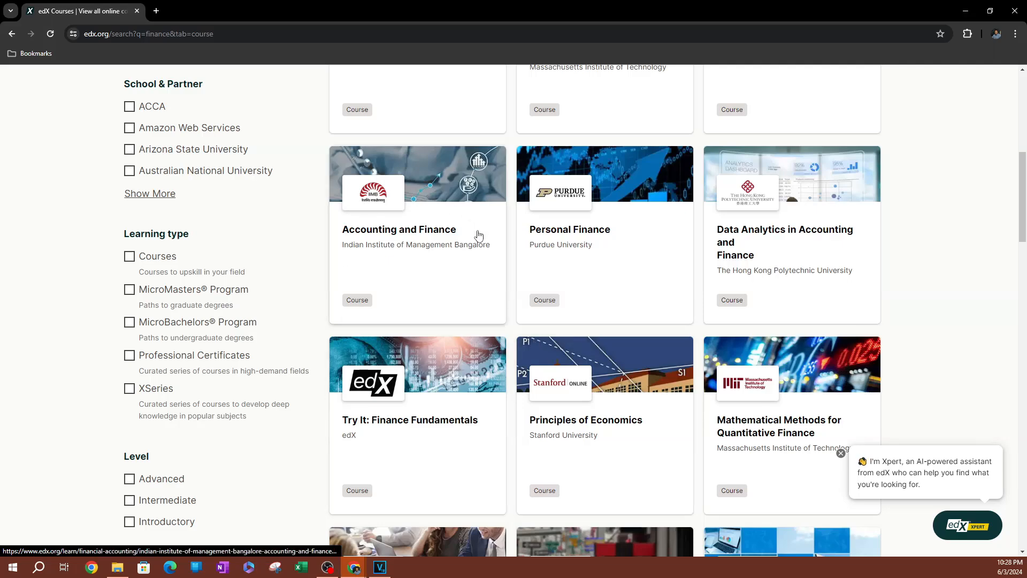
scroll(down, 3)
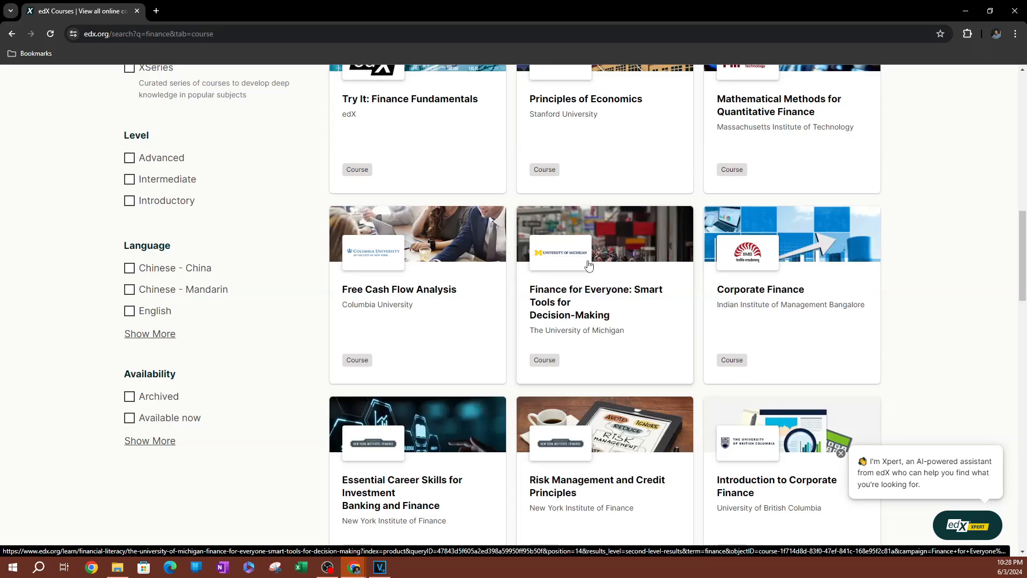
click(399, 289)
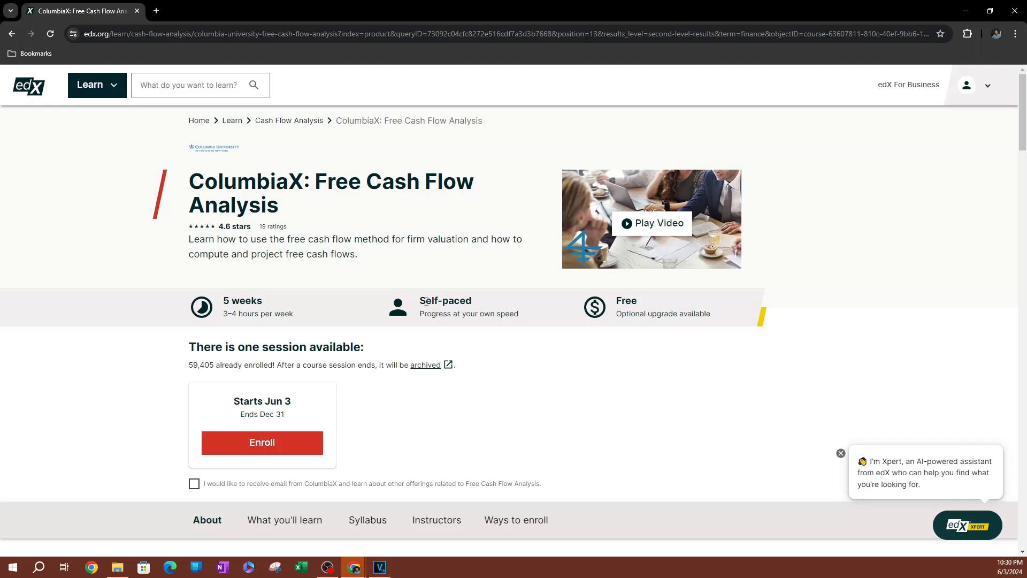
mouse_move(419, 301)
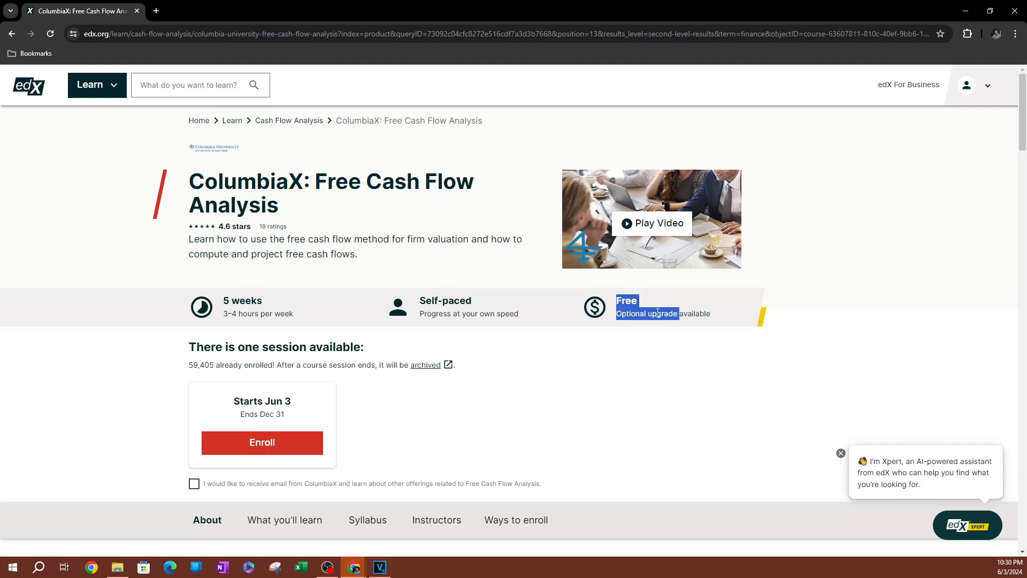
mouse_move(371, 449)
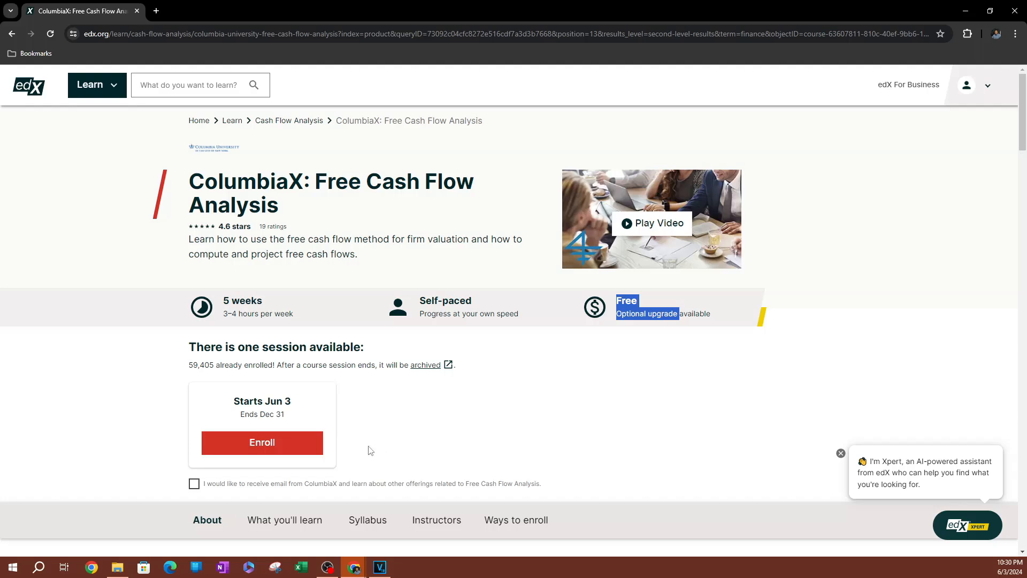
- Review the course details and enroll in the session starting June 3
scroll(down, 3)
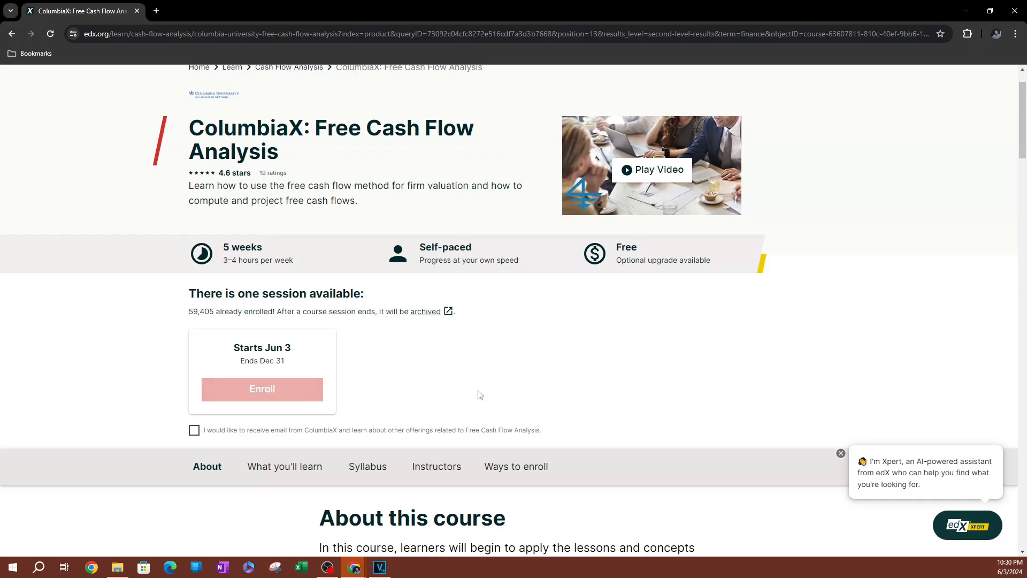
click(262, 389)
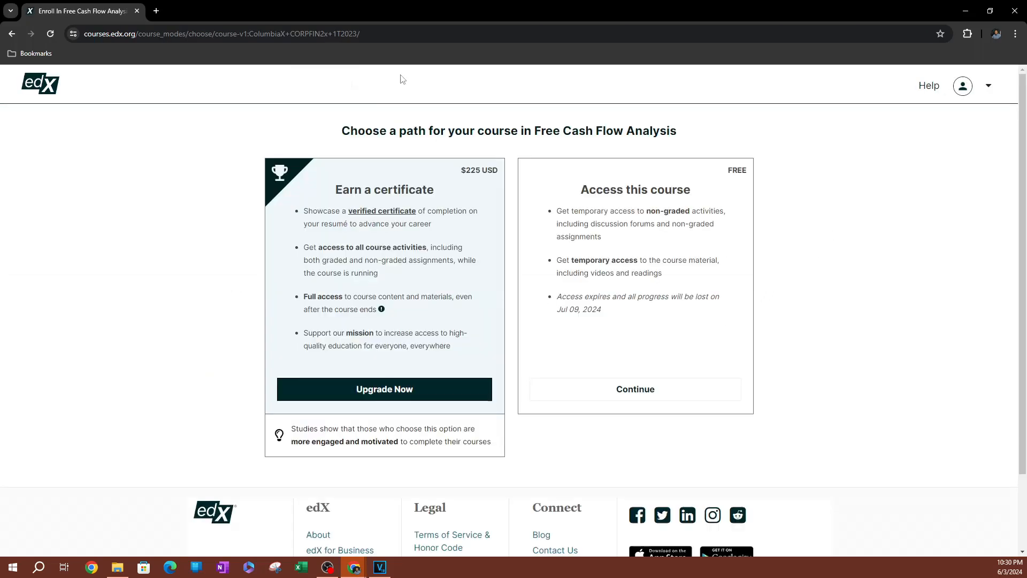
mouse_move(422, 250)
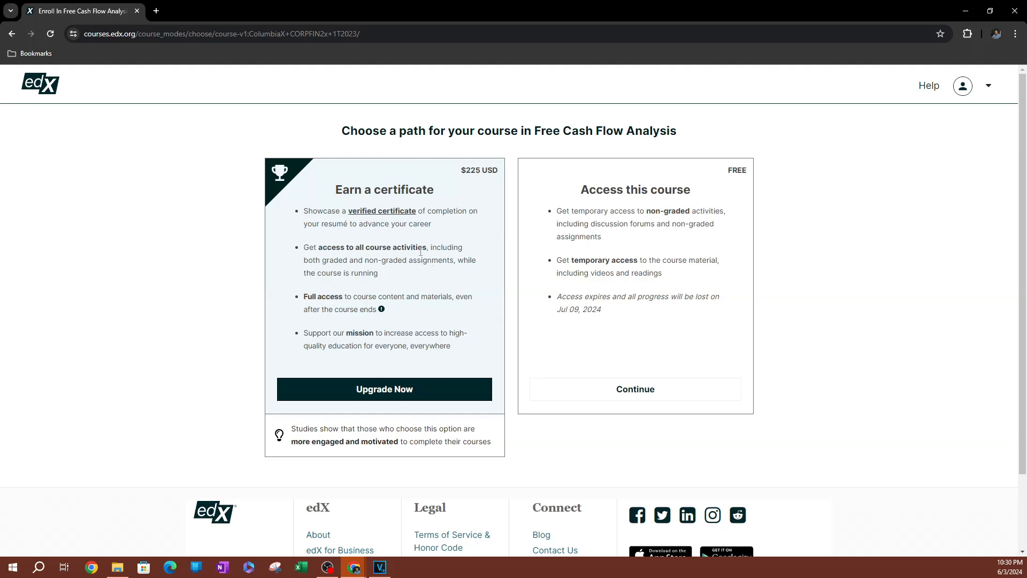
mouse_move(396, 269)
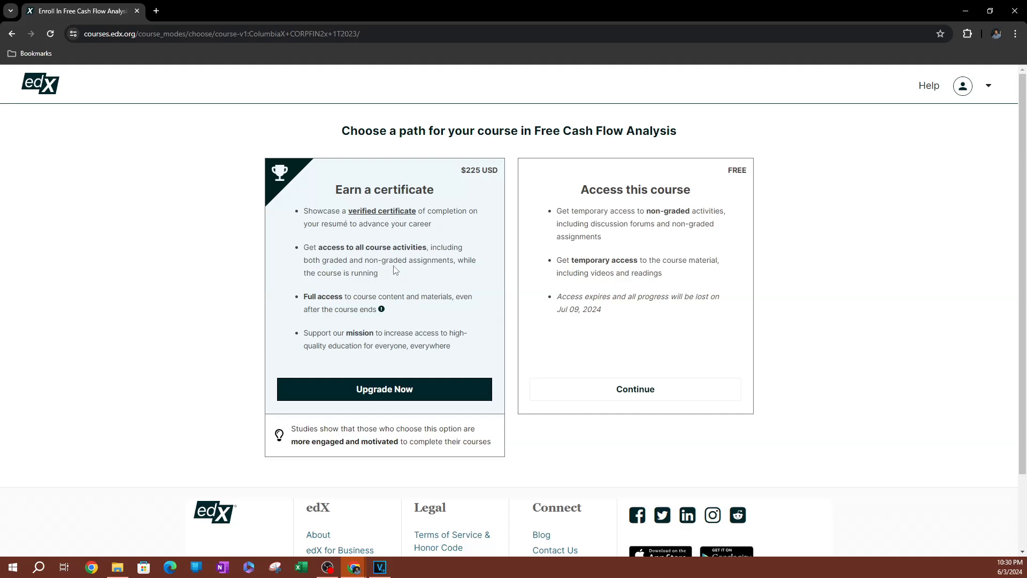
mouse_move(411, 246)
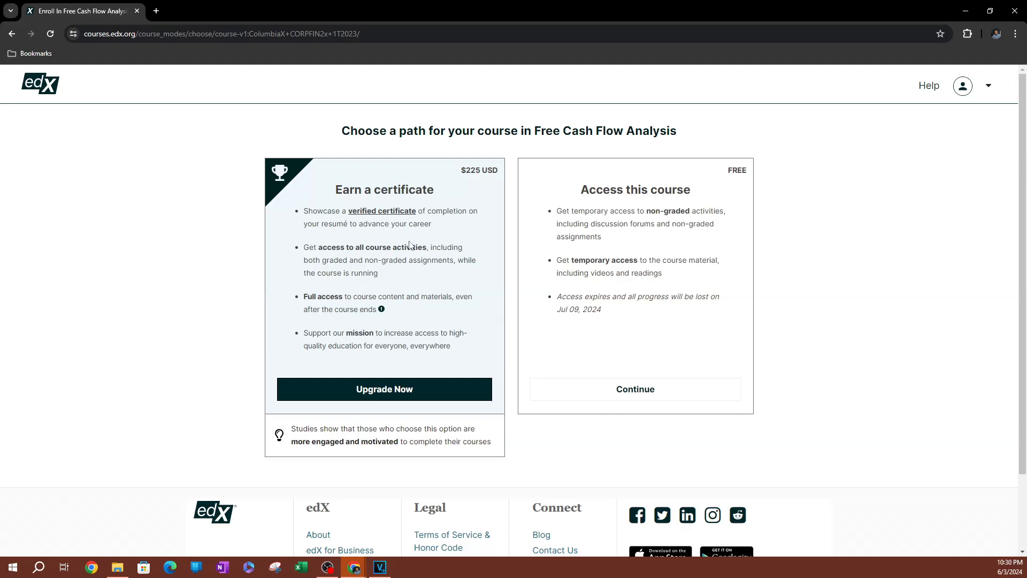
mouse_move(633, 267)
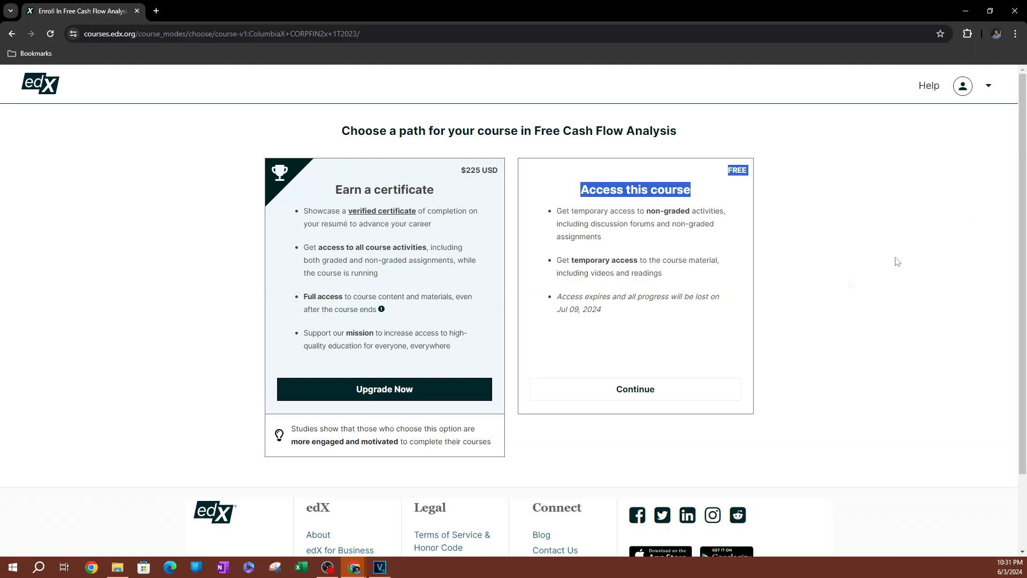
mouse_move(669, 293)
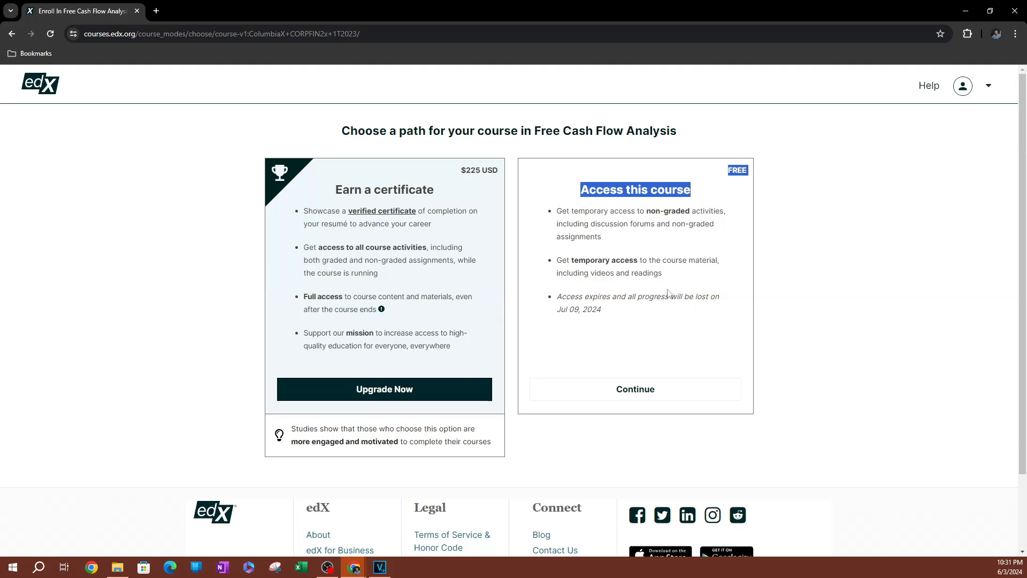
mouse_move(795, 311)
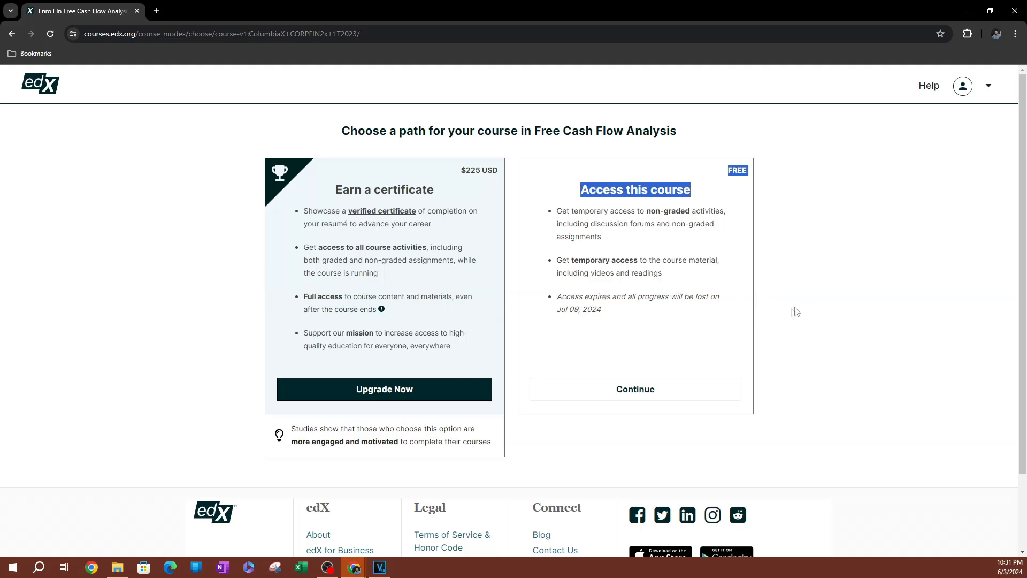
mouse_move(571, 328)
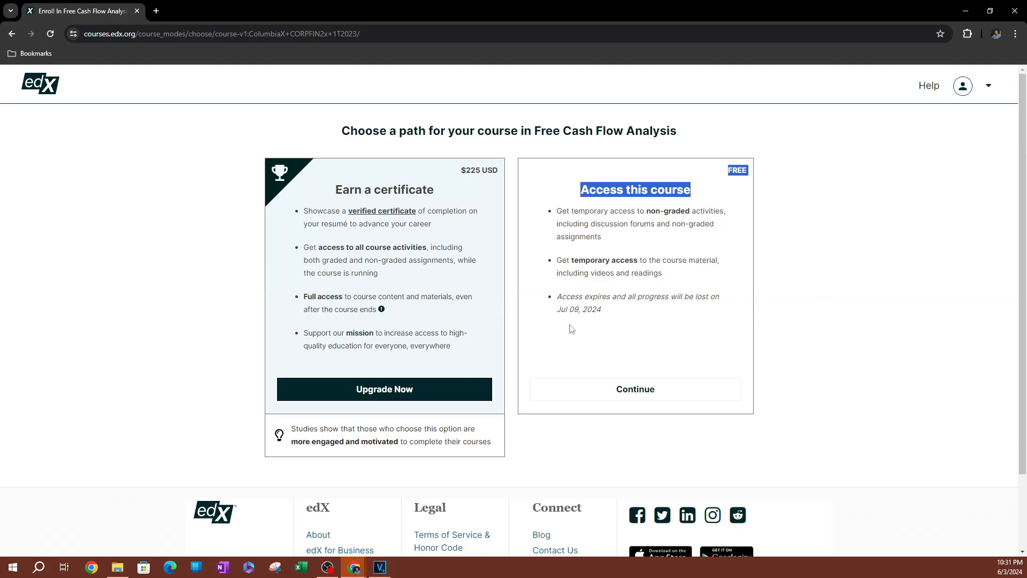
mouse_move(635, 393)
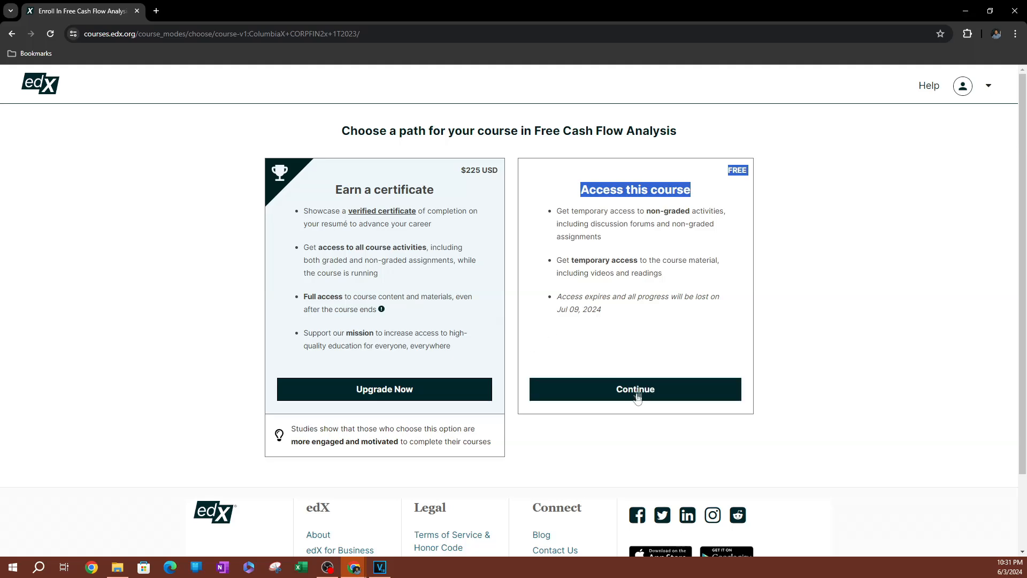
- Continue with free course access rather than the $225 certificate path
click(635, 389)
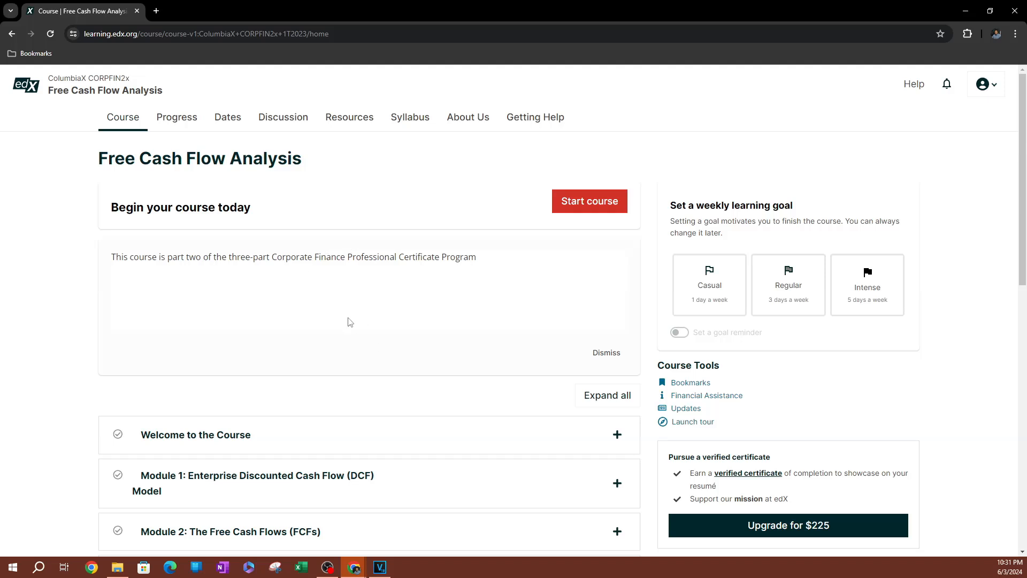
mouse_move(691, 205)
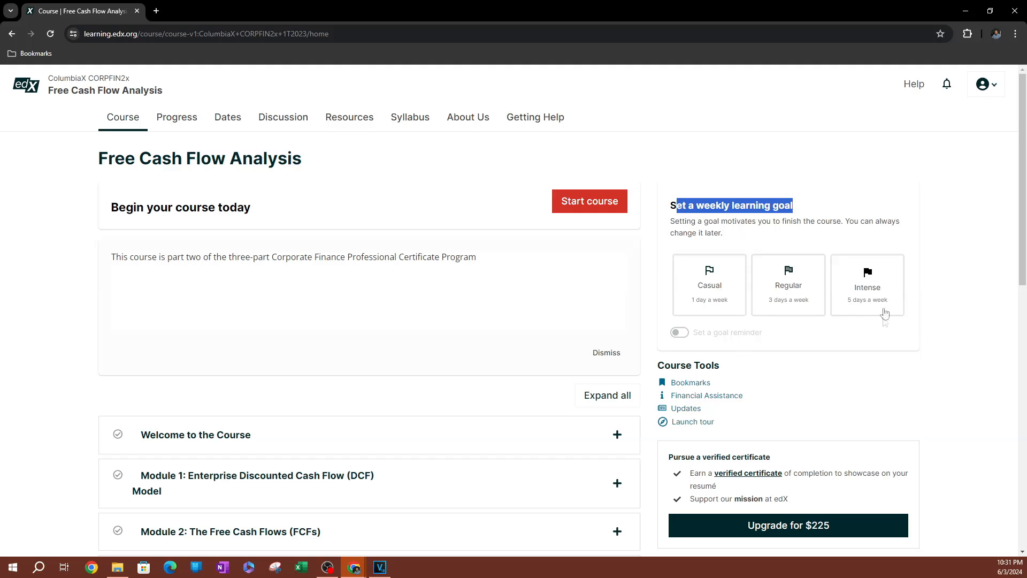
- Set an Intense weekly goal of 5 days with goal reminders on, then review the modules
click(867, 284)
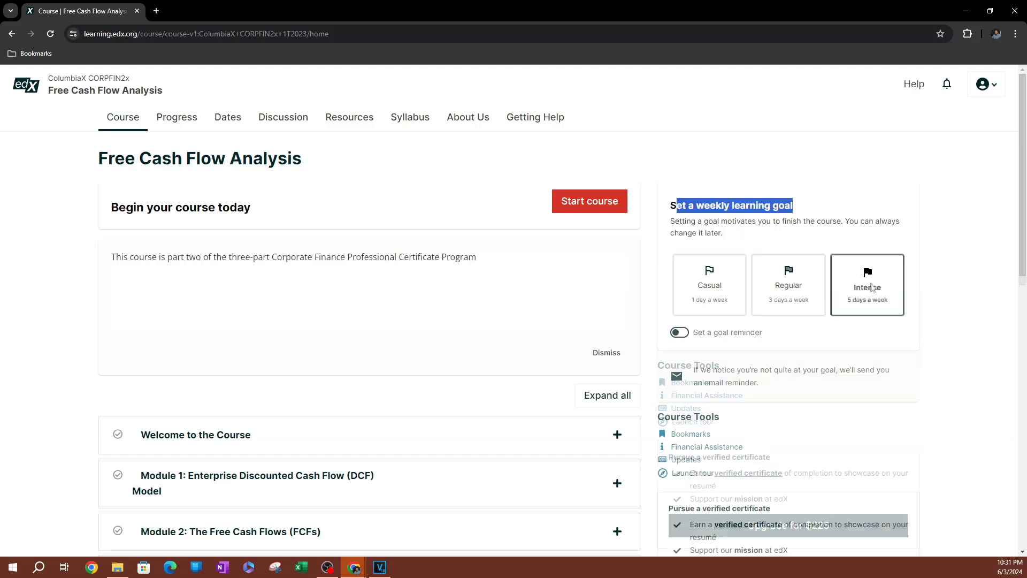
click(679, 332)
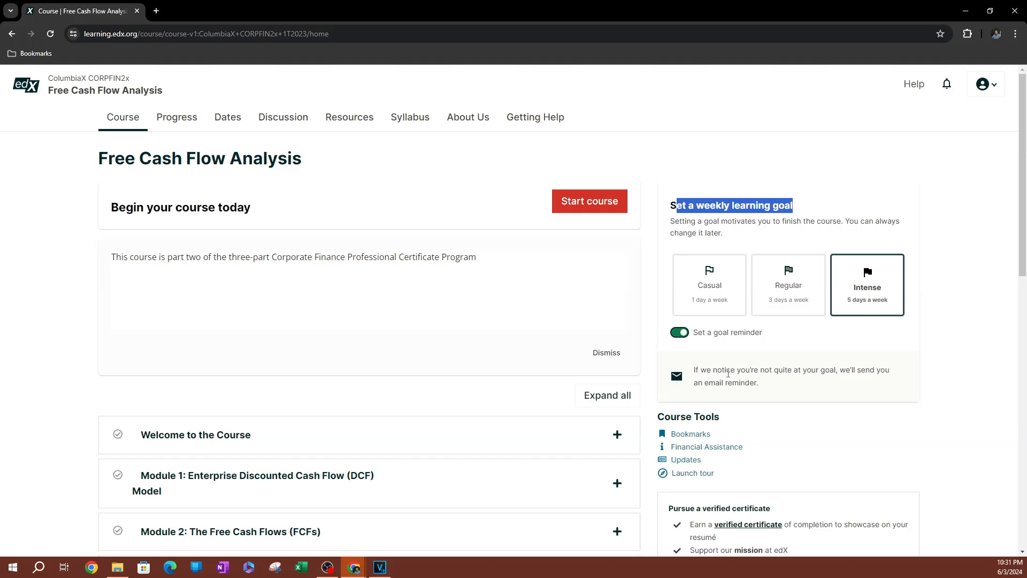
scroll(down, 3)
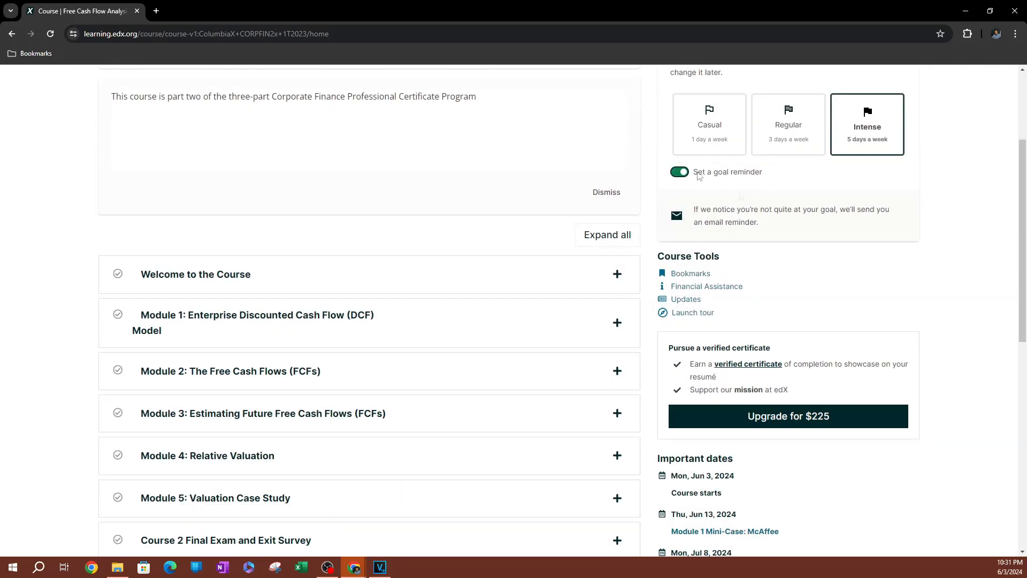
scroll(down, 3)
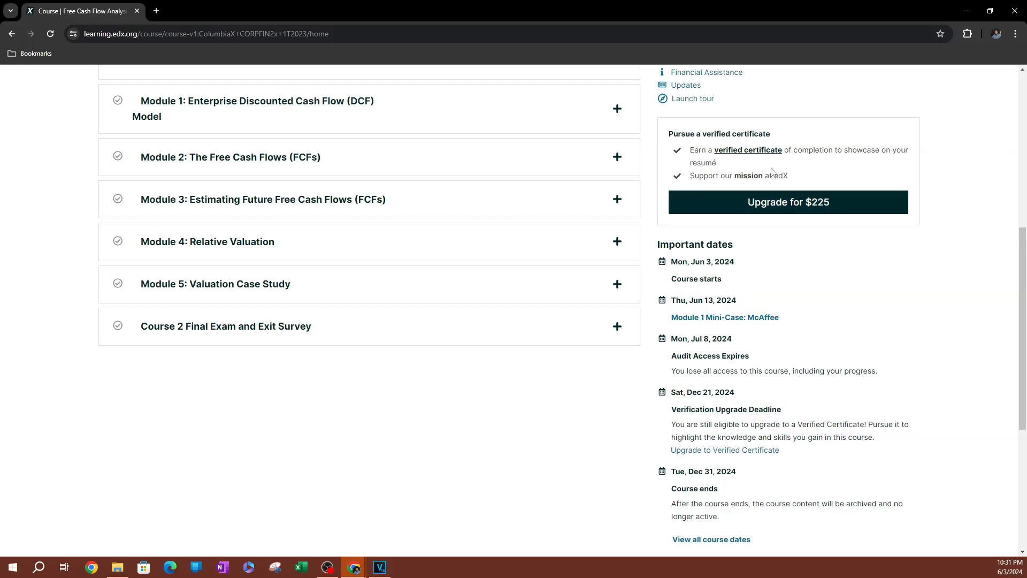
mouse_move(485, 152)
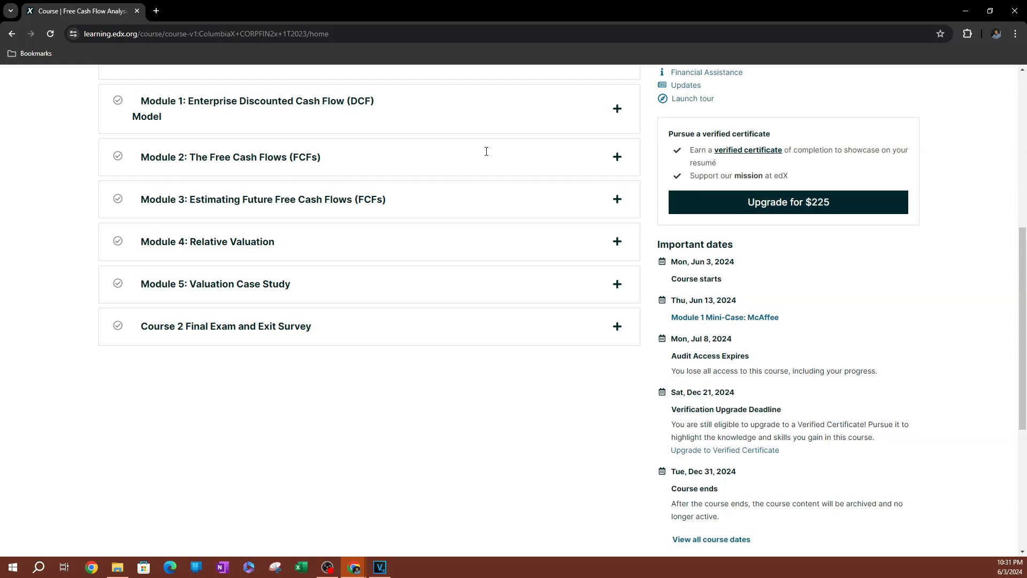
mouse_move(546, 326)
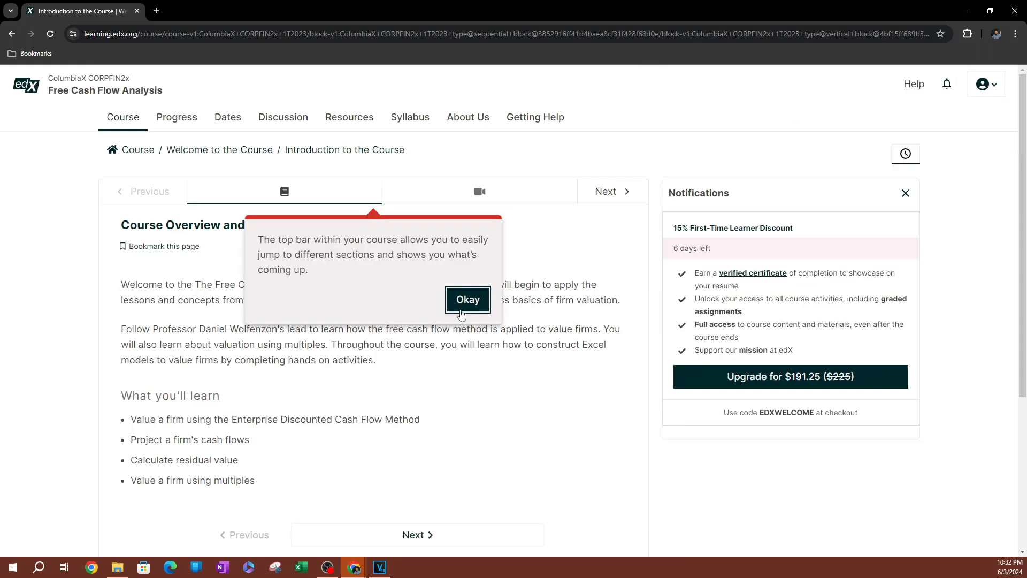
mouse_move(498, 308)
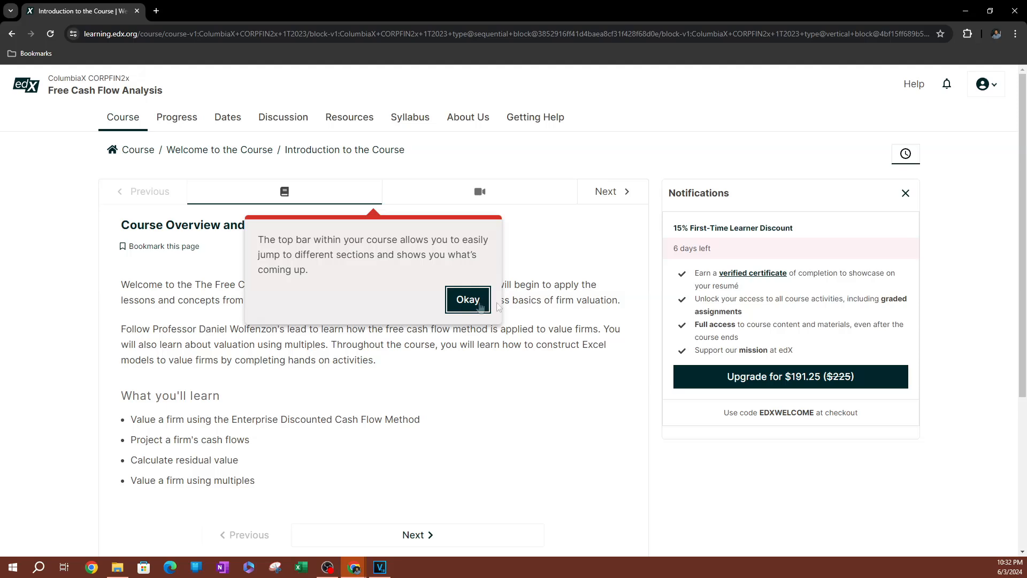
- Dismiss the tour tip, move to the 0.1 Introduction unit and start its video
click(467, 299)
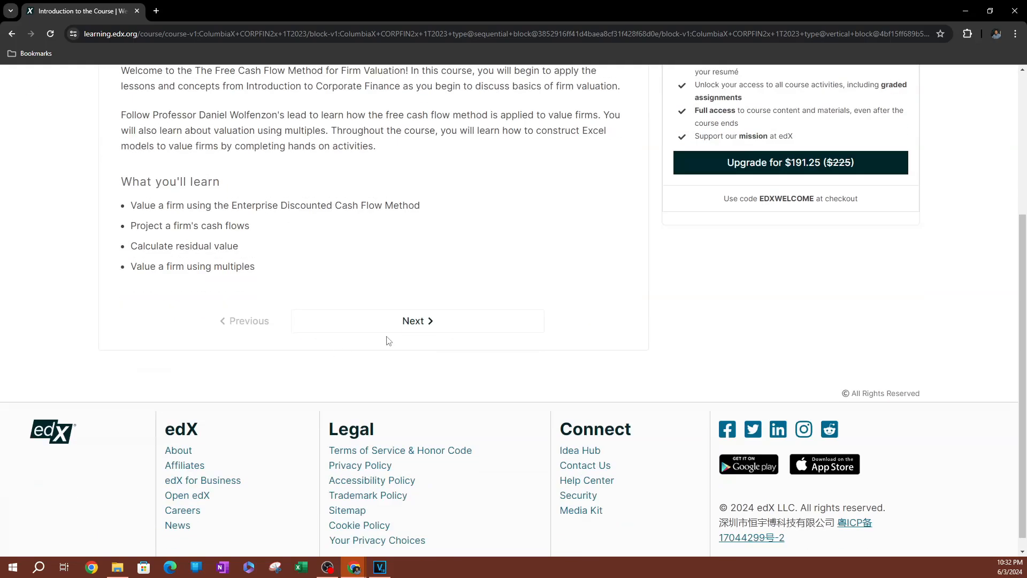
click(417, 321)
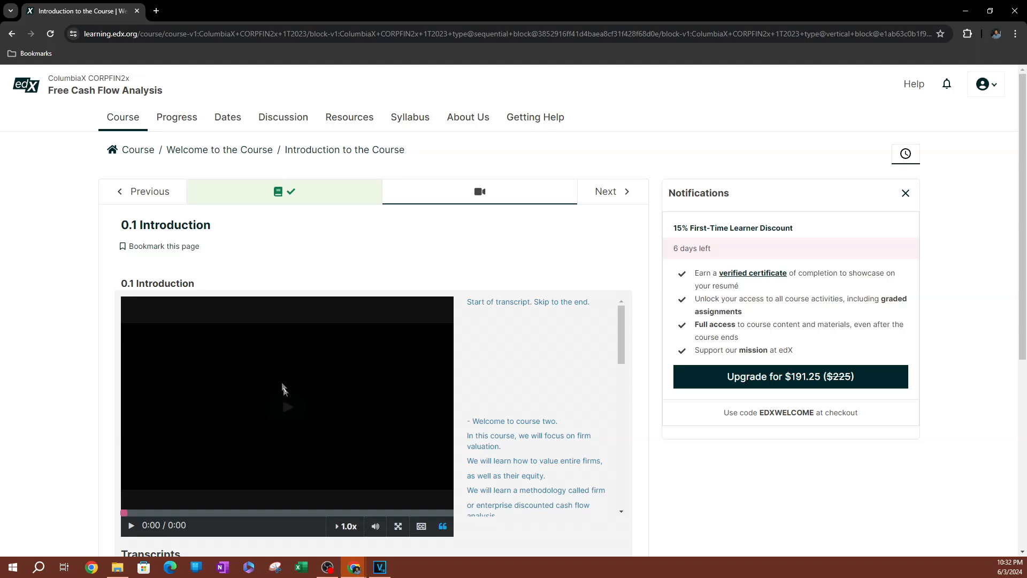
scroll(down, 3)
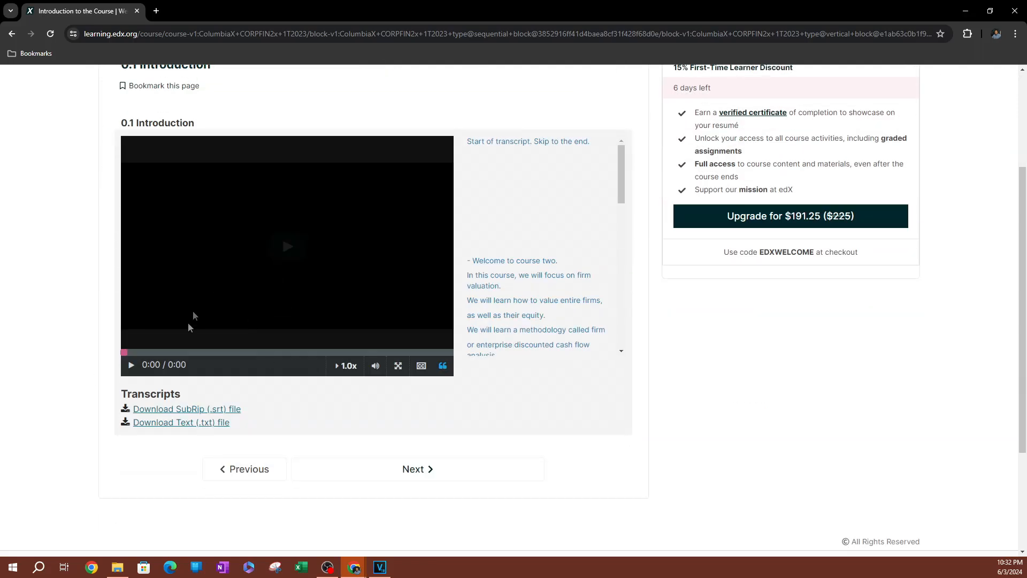
click(132, 365)
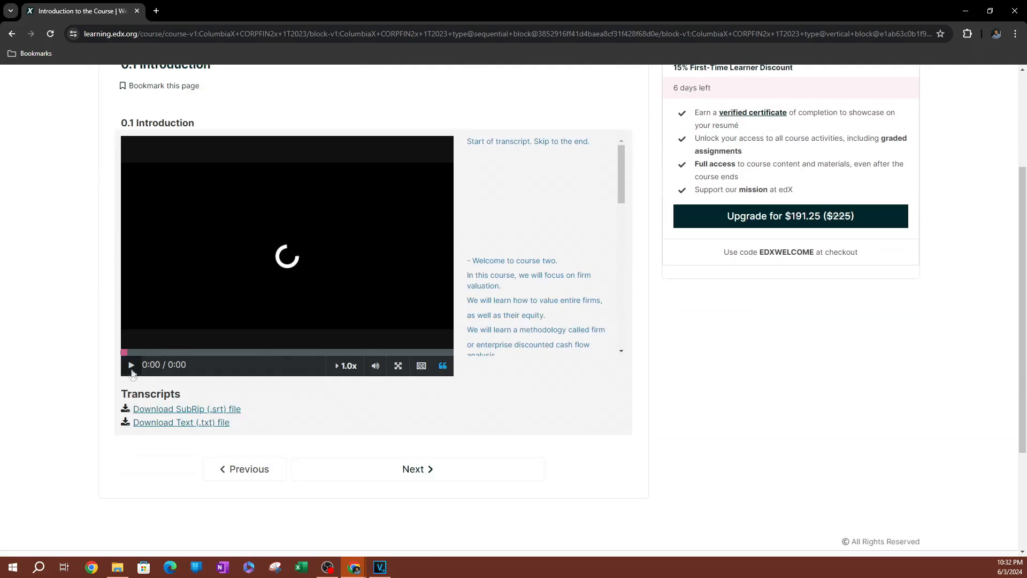